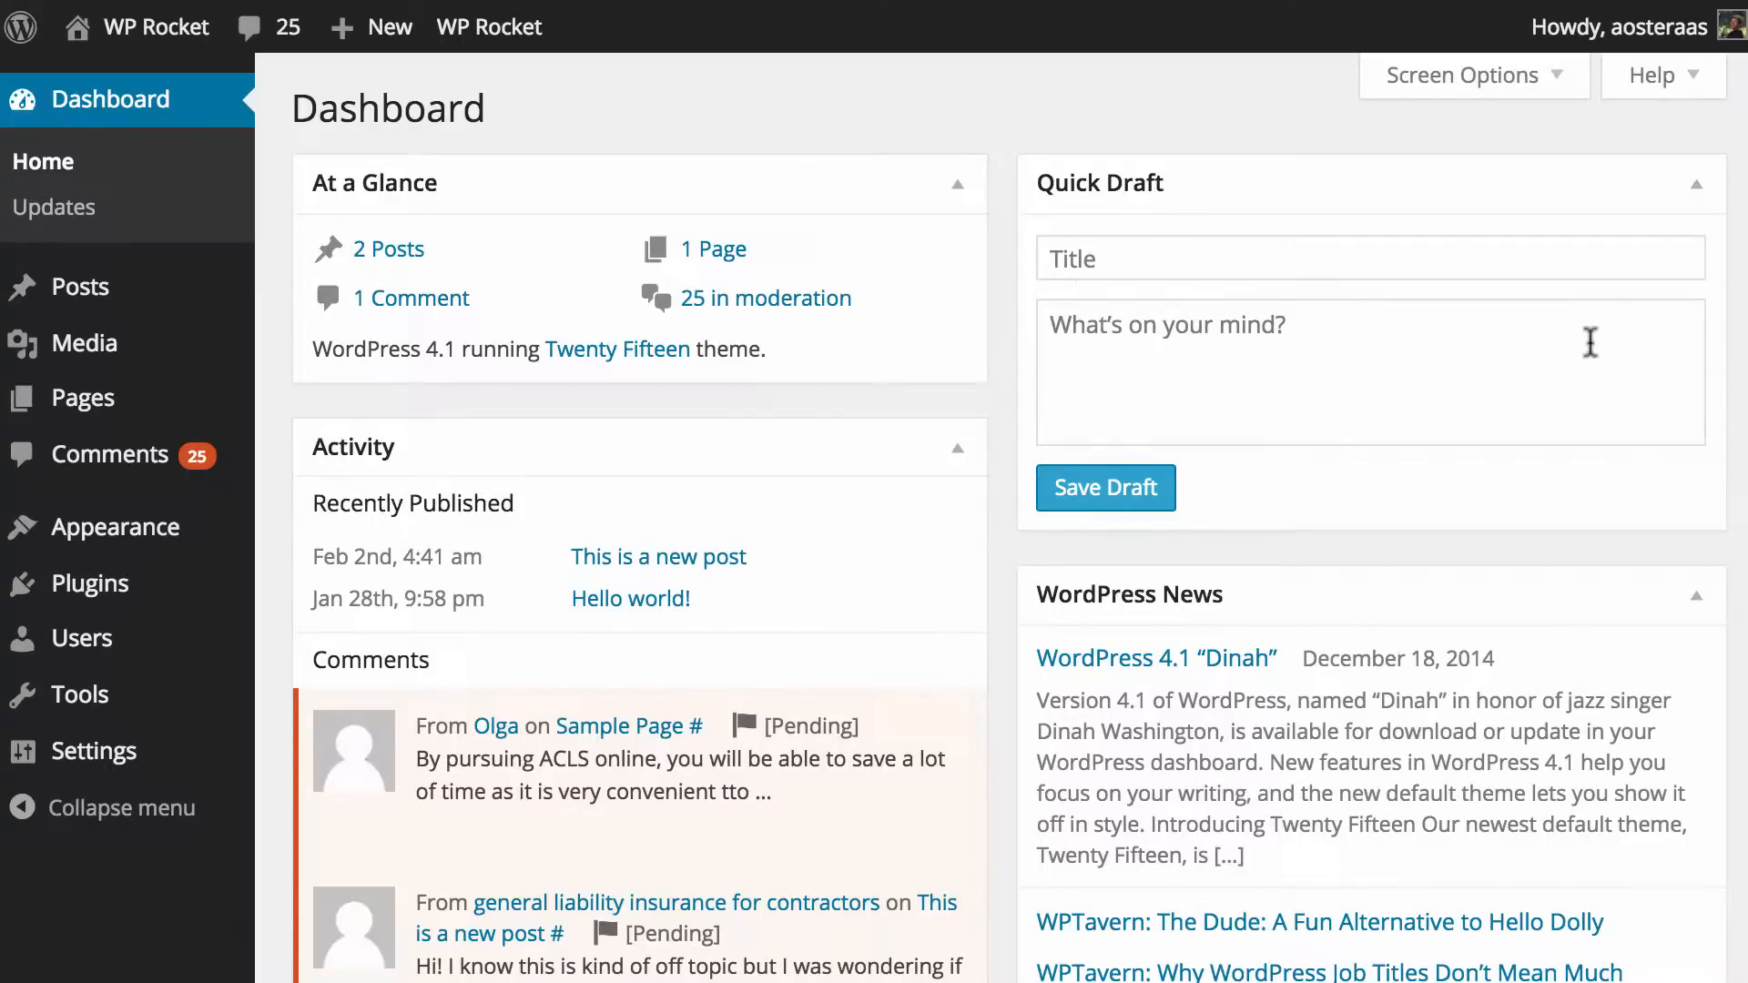
mouse_move(1459, 353)
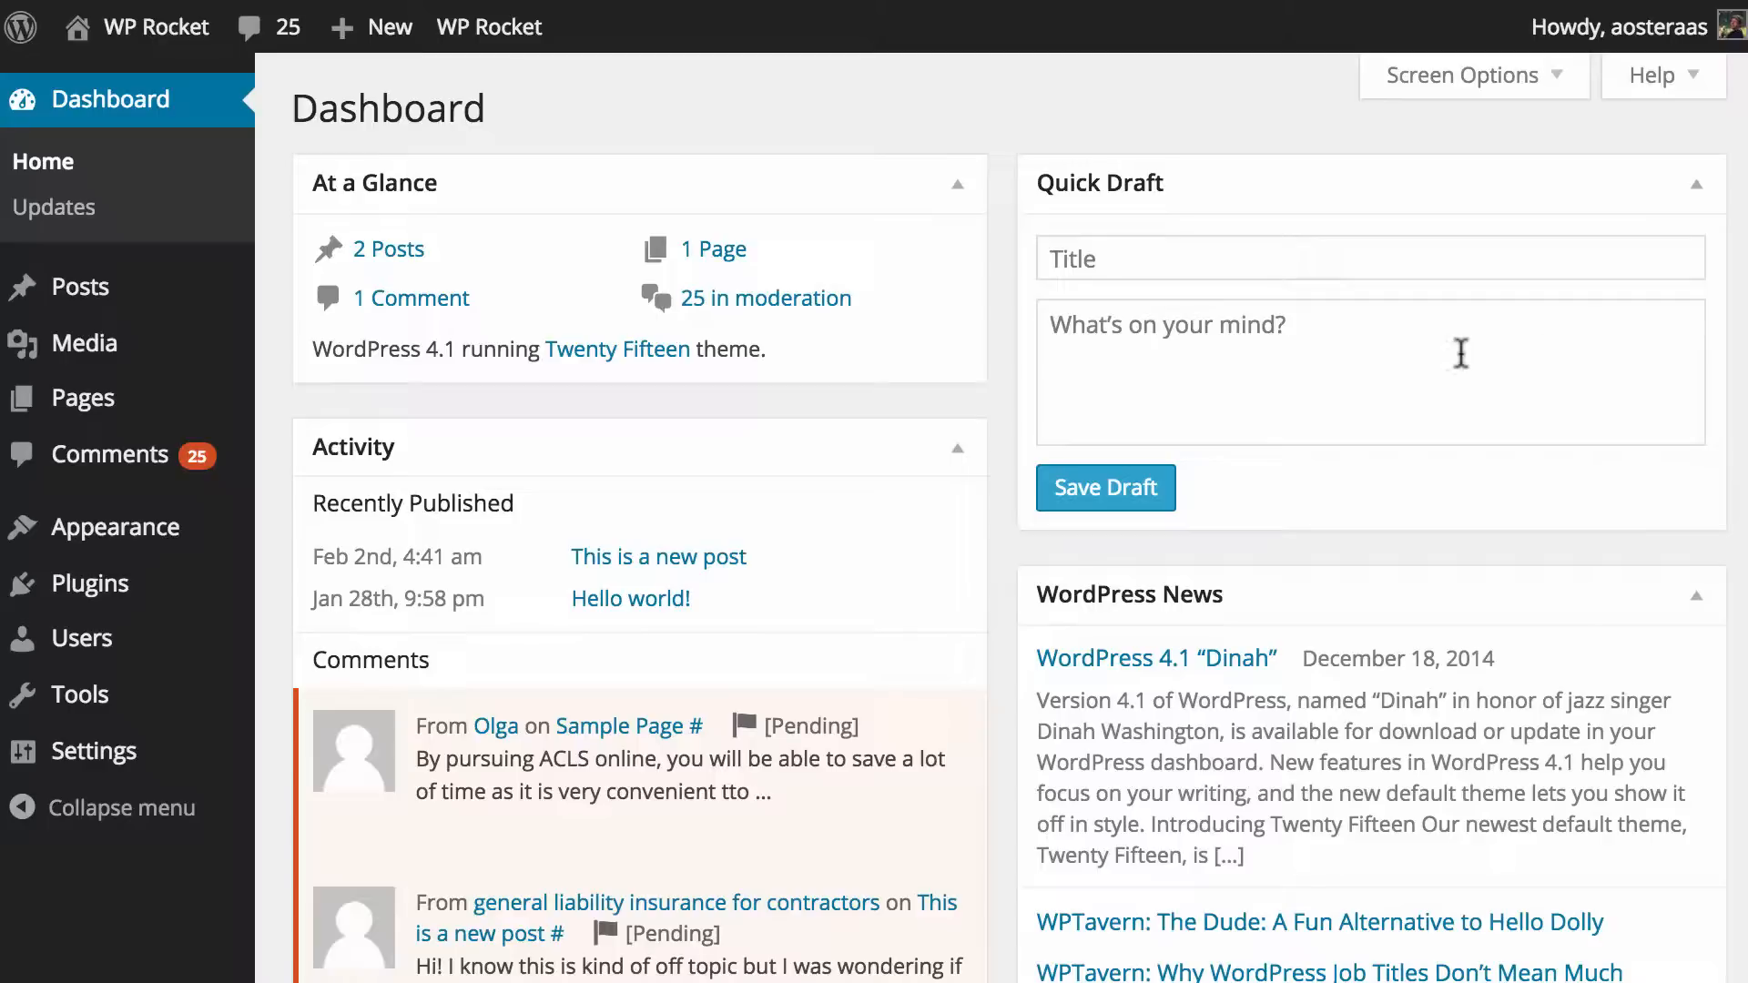
mouse_move(870, 548)
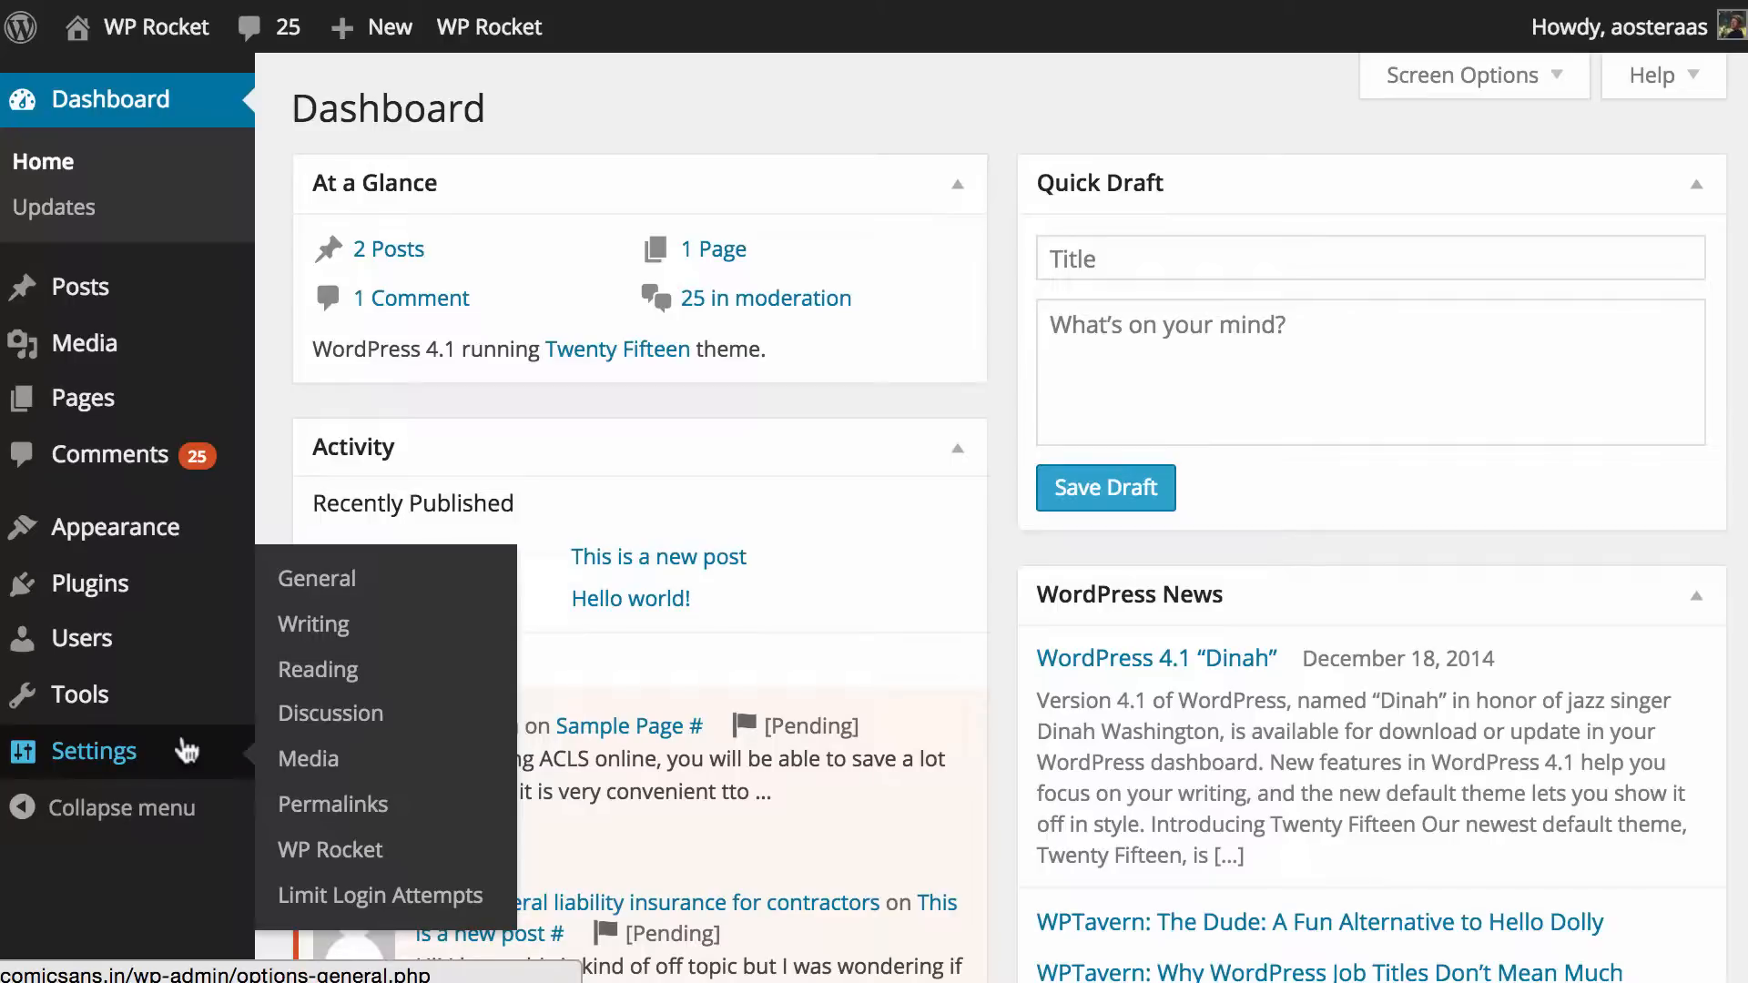
Open the WP Rocket settings page from the Settings menu
click(328, 849)
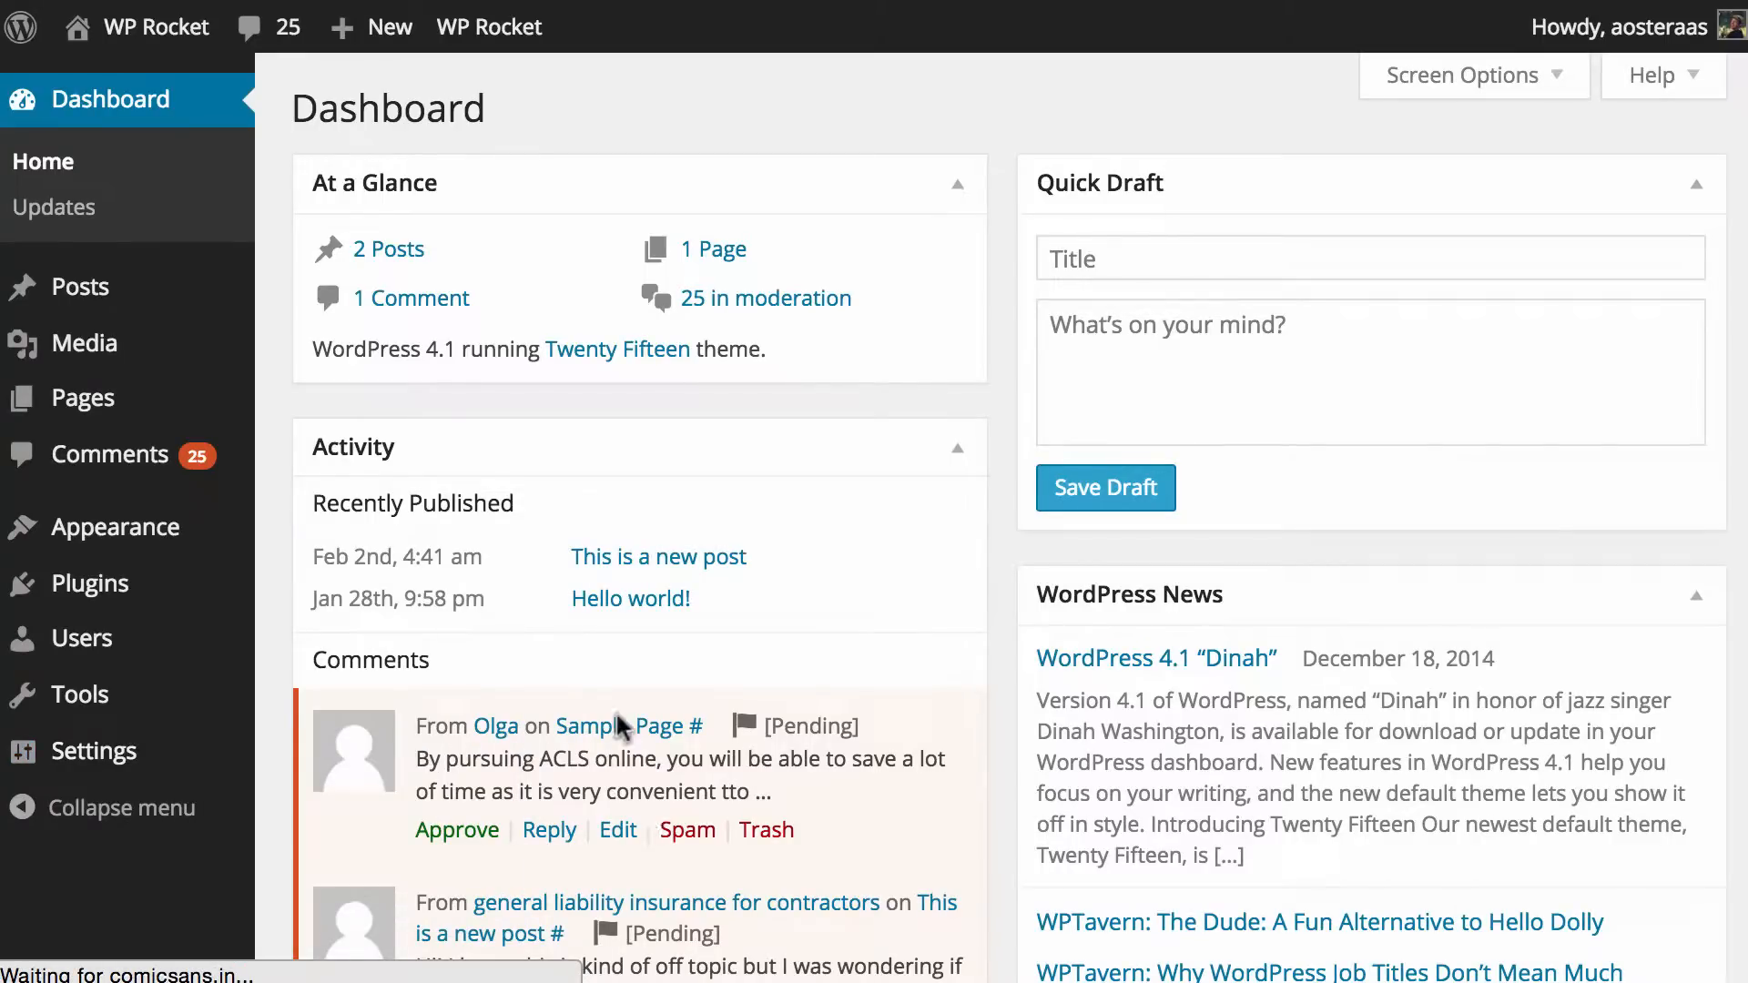
Enable lazy loading of images on the WP Rocket Basic options tab
click(488, 26)
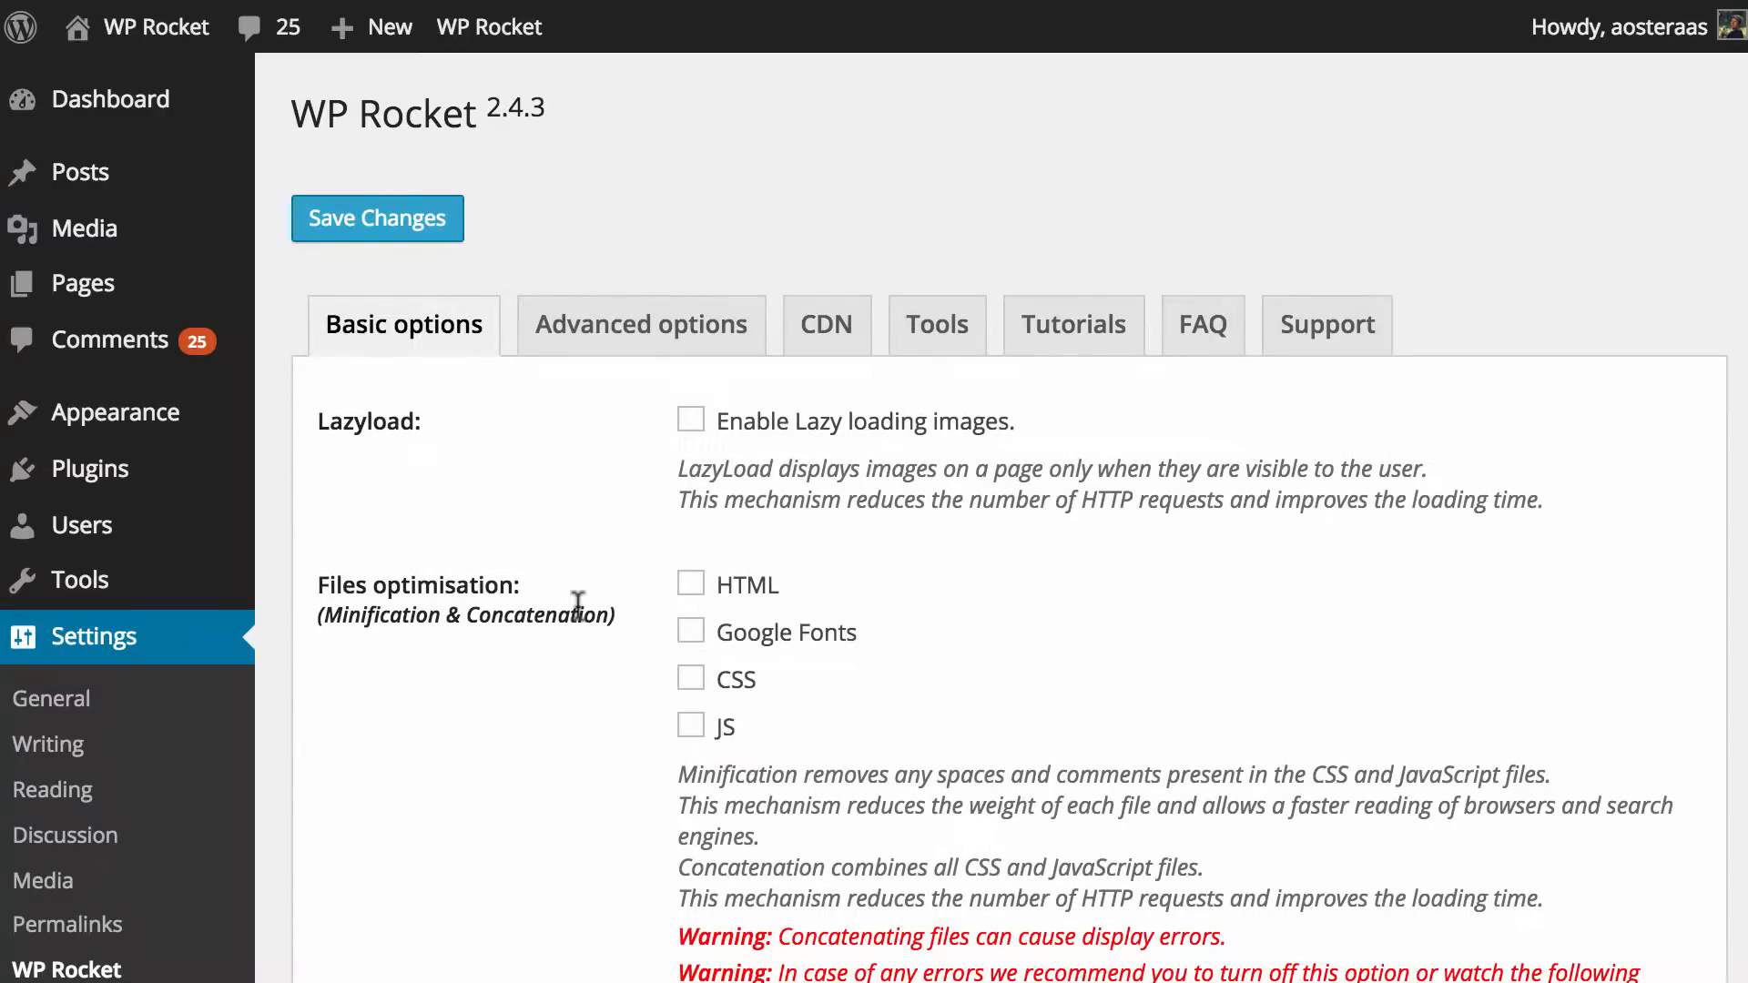
mouse_move(501, 464)
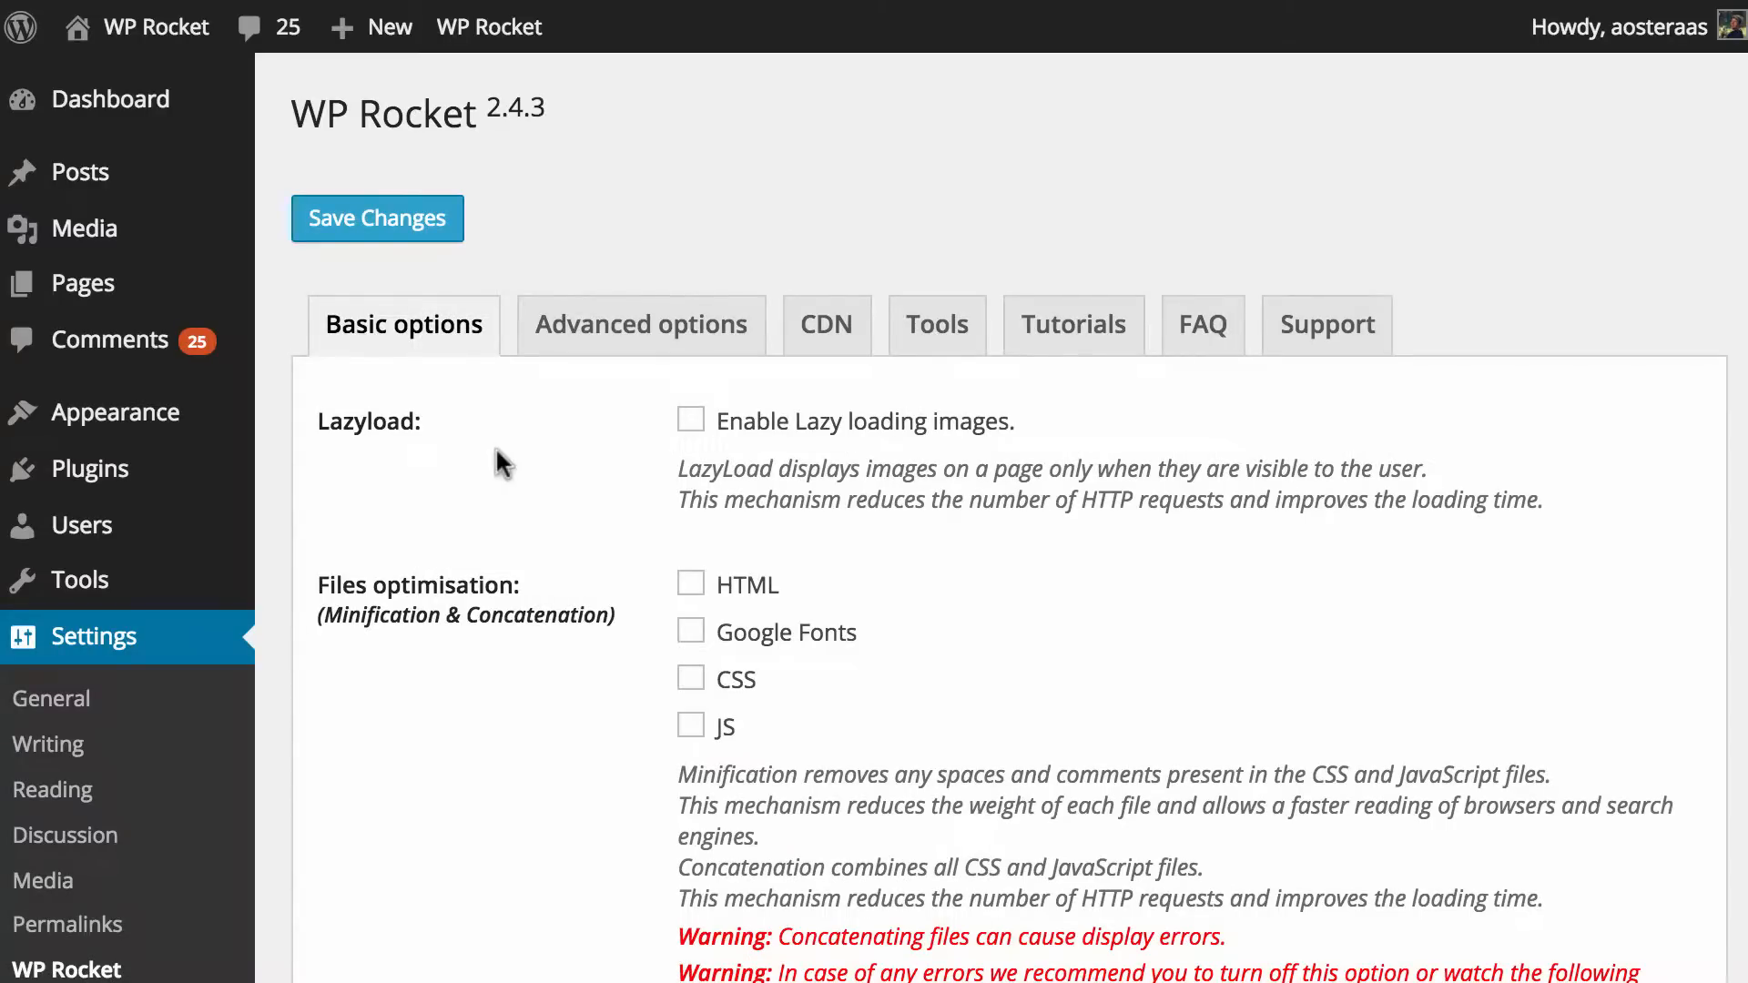
mouse_move(577, 468)
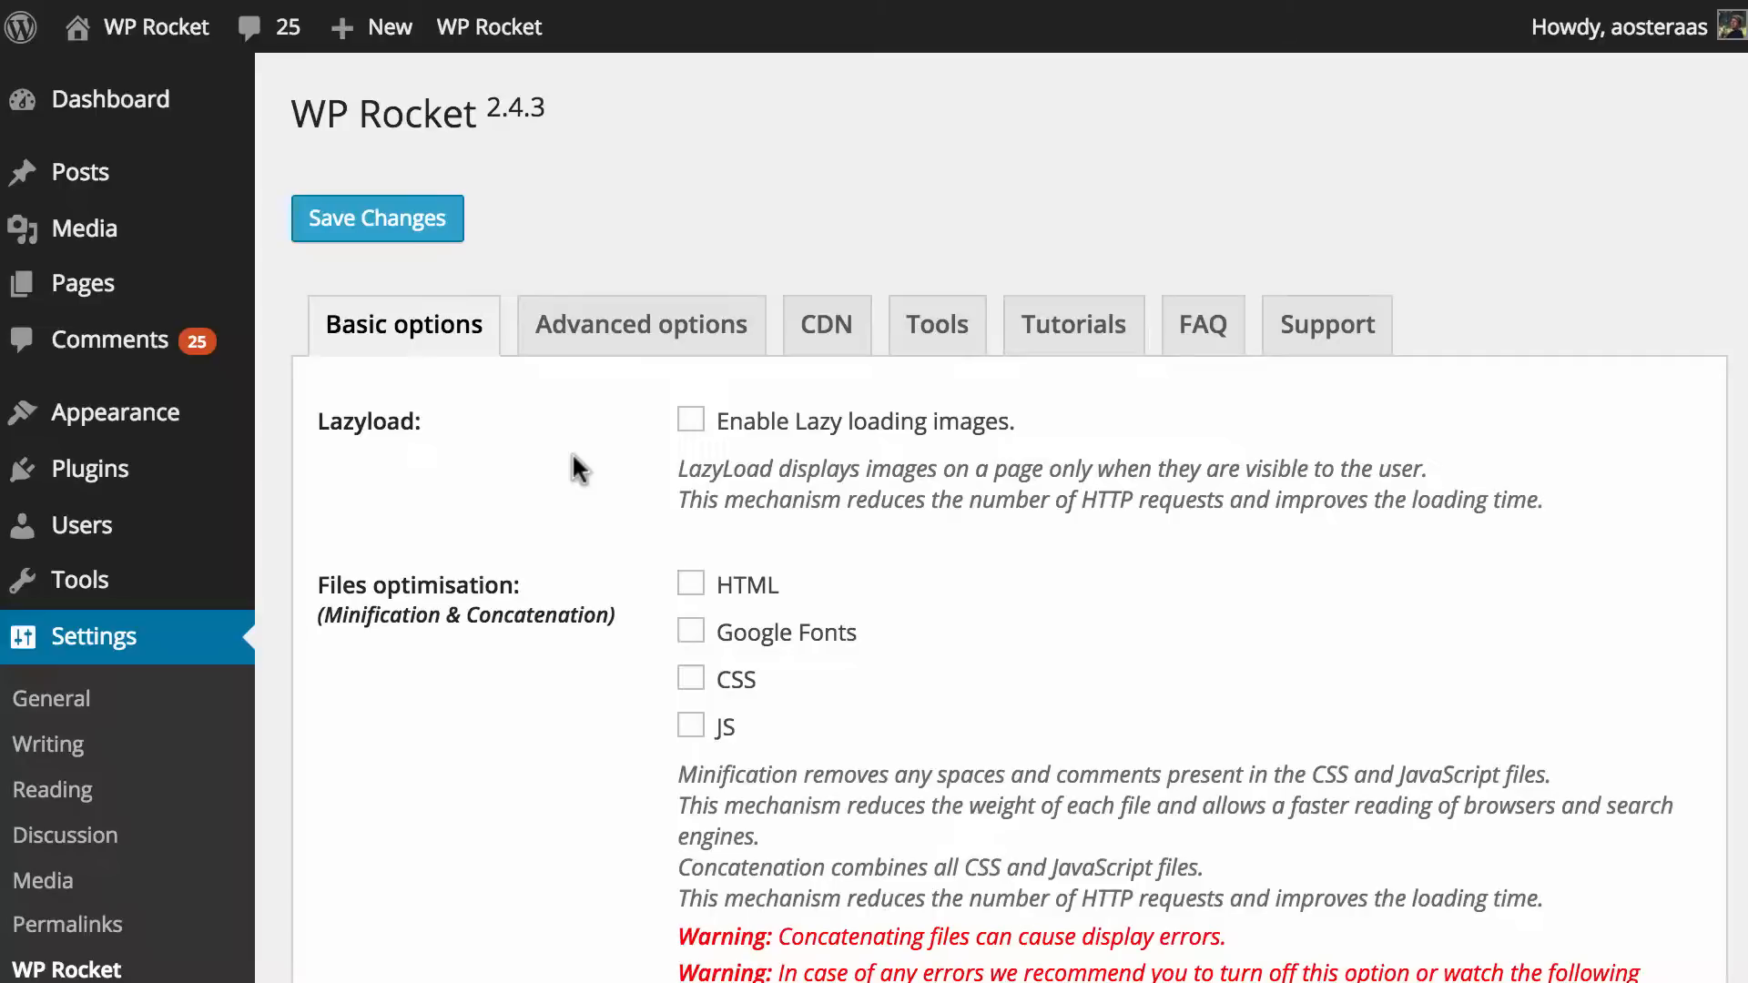
scroll(down, 3)
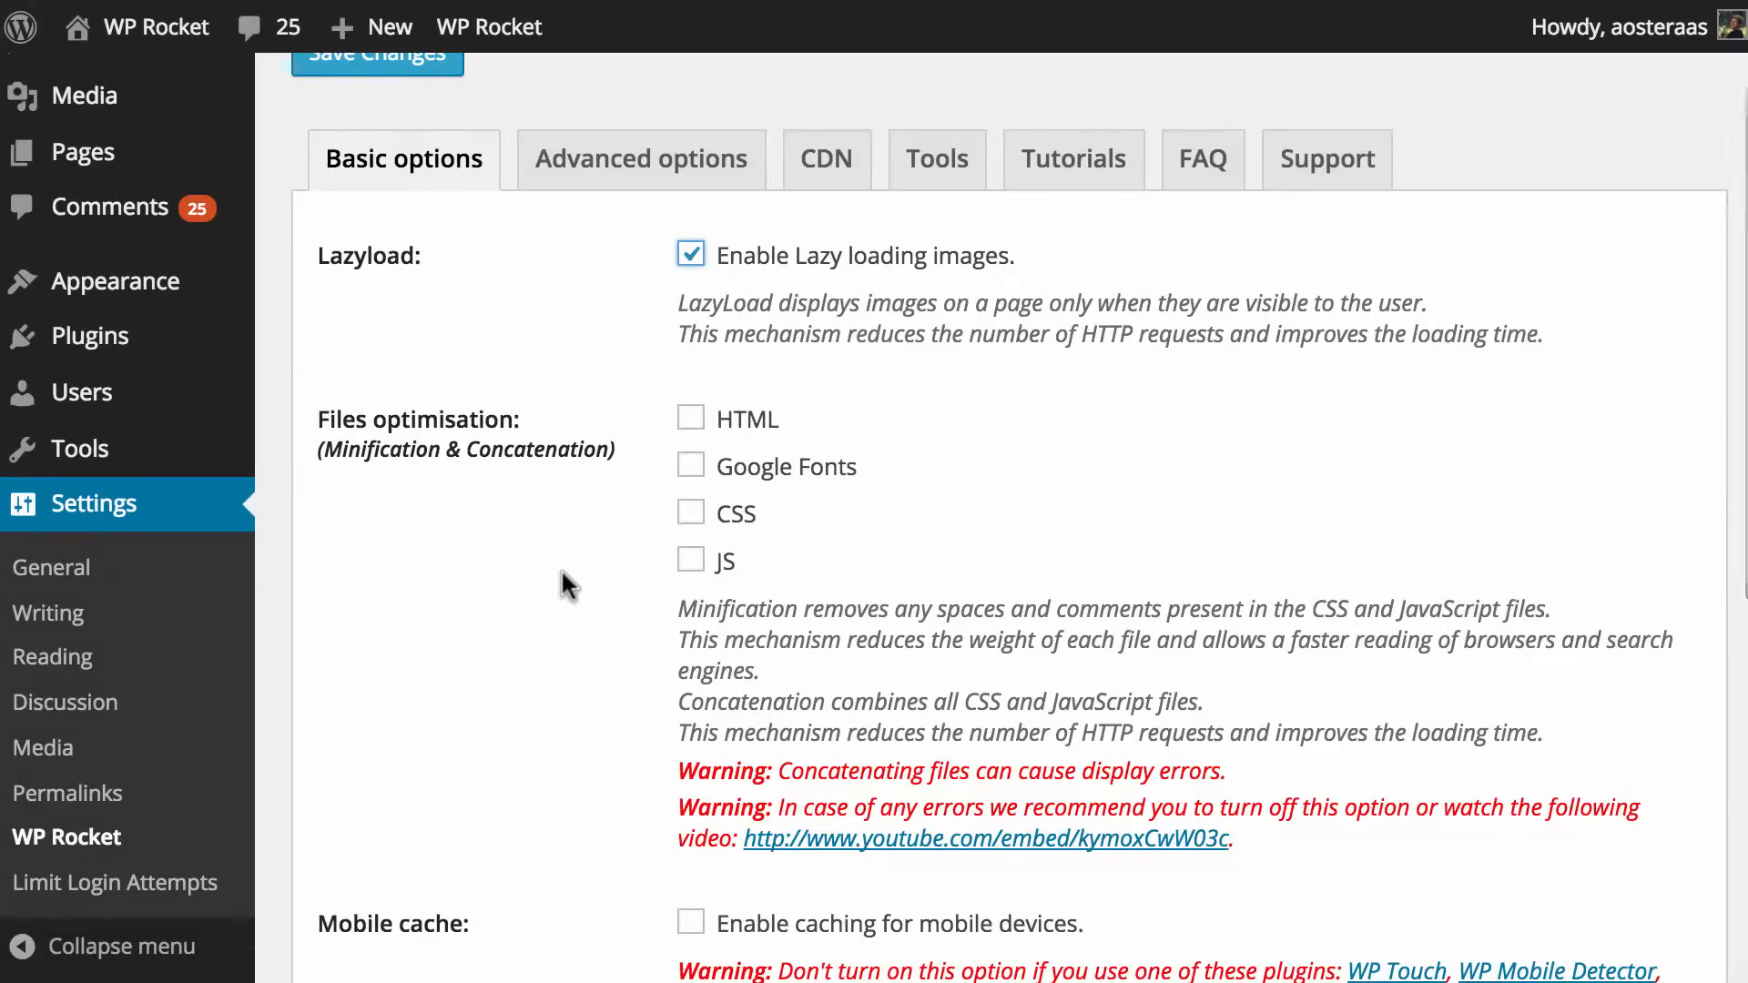
Enable HTML, Google Fonts, CSS and JS file optimisation
scroll(down, 3)
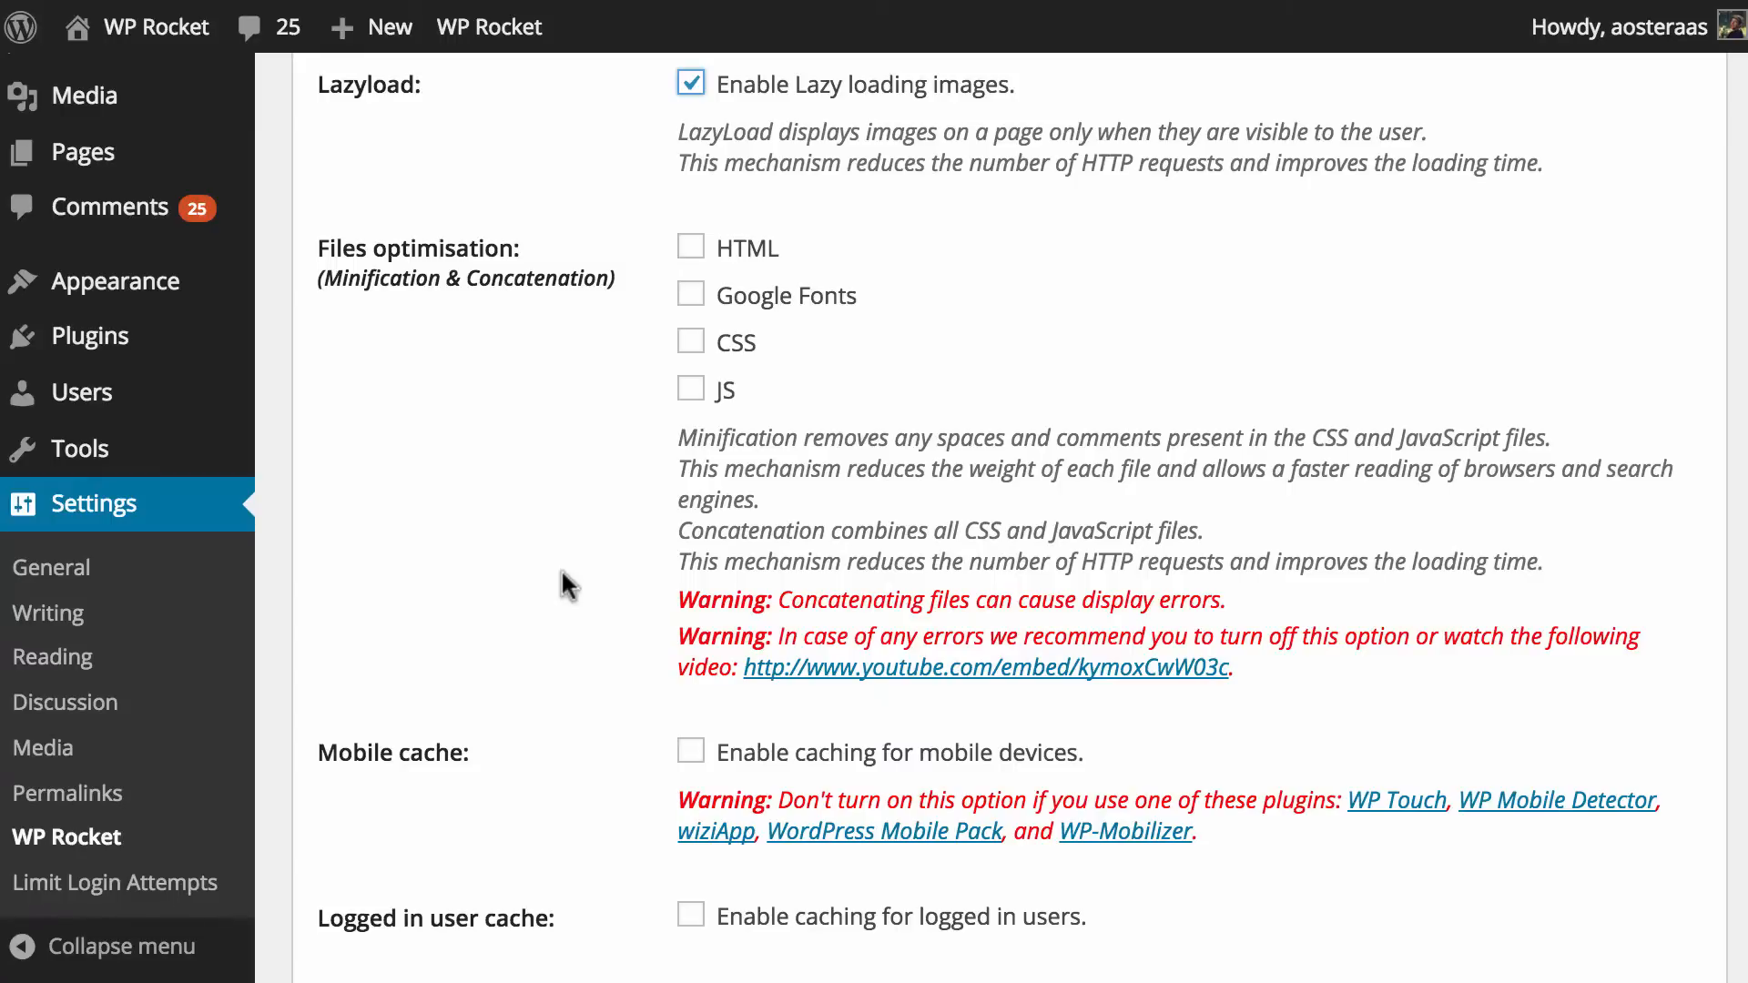
mouse_move(854, 309)
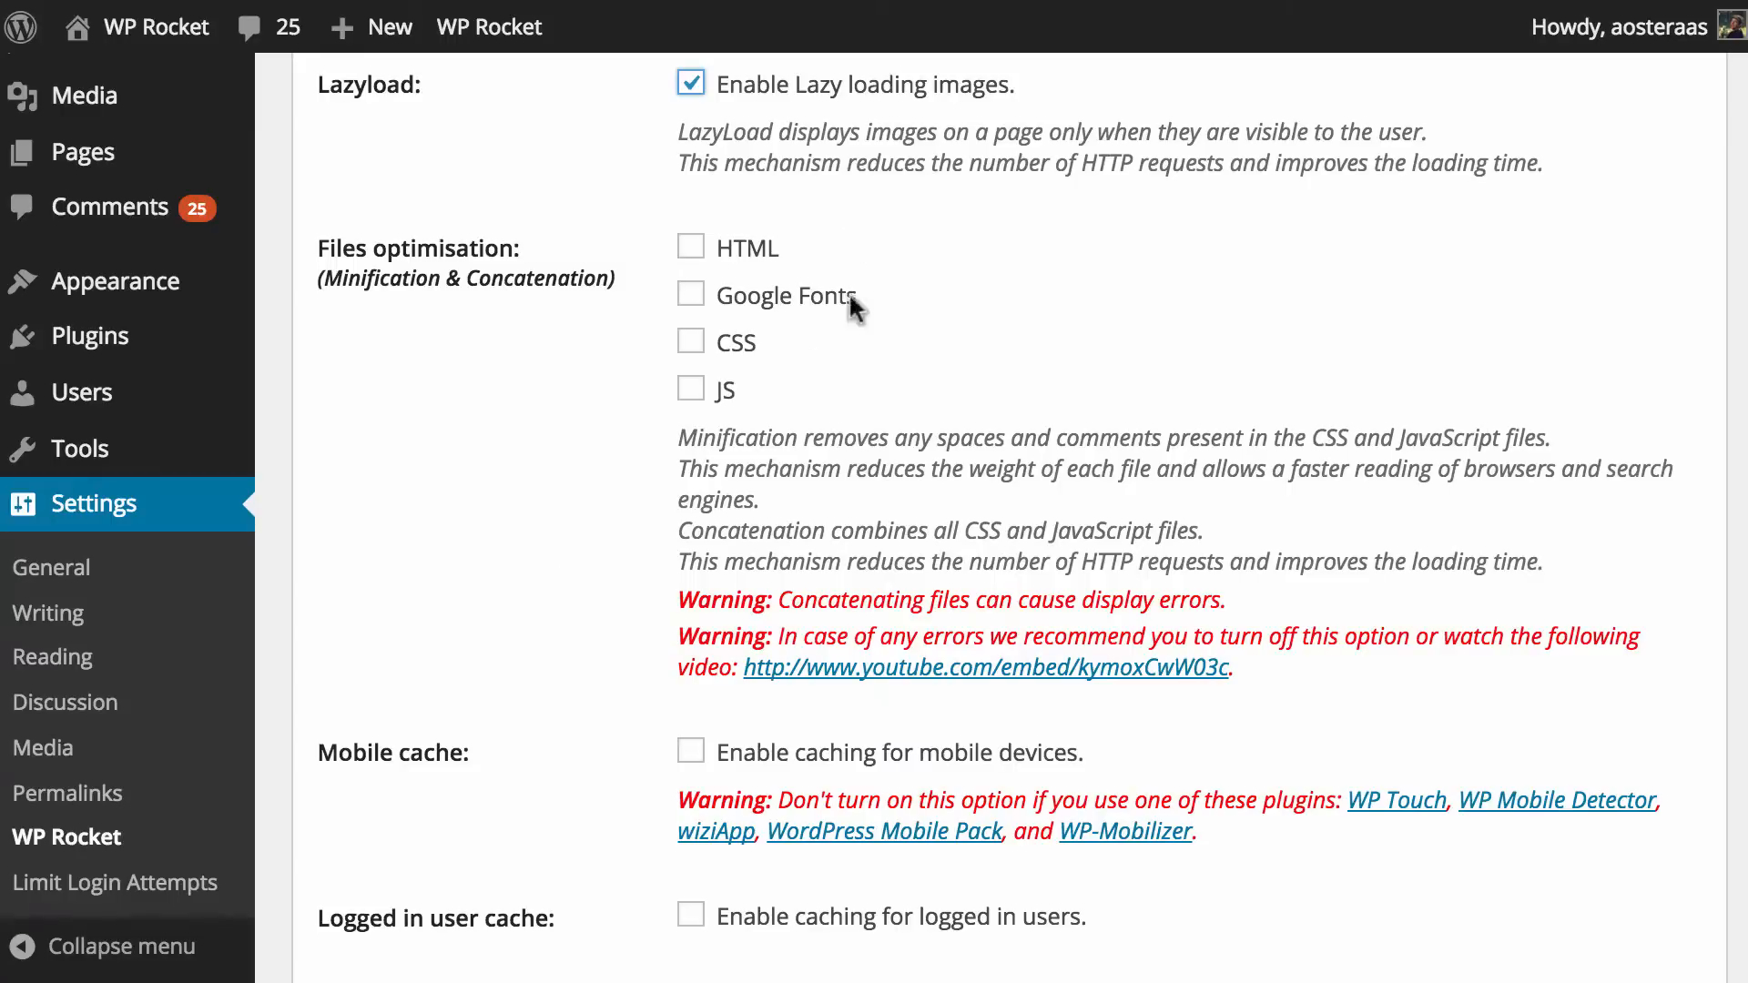
click(689, 246)
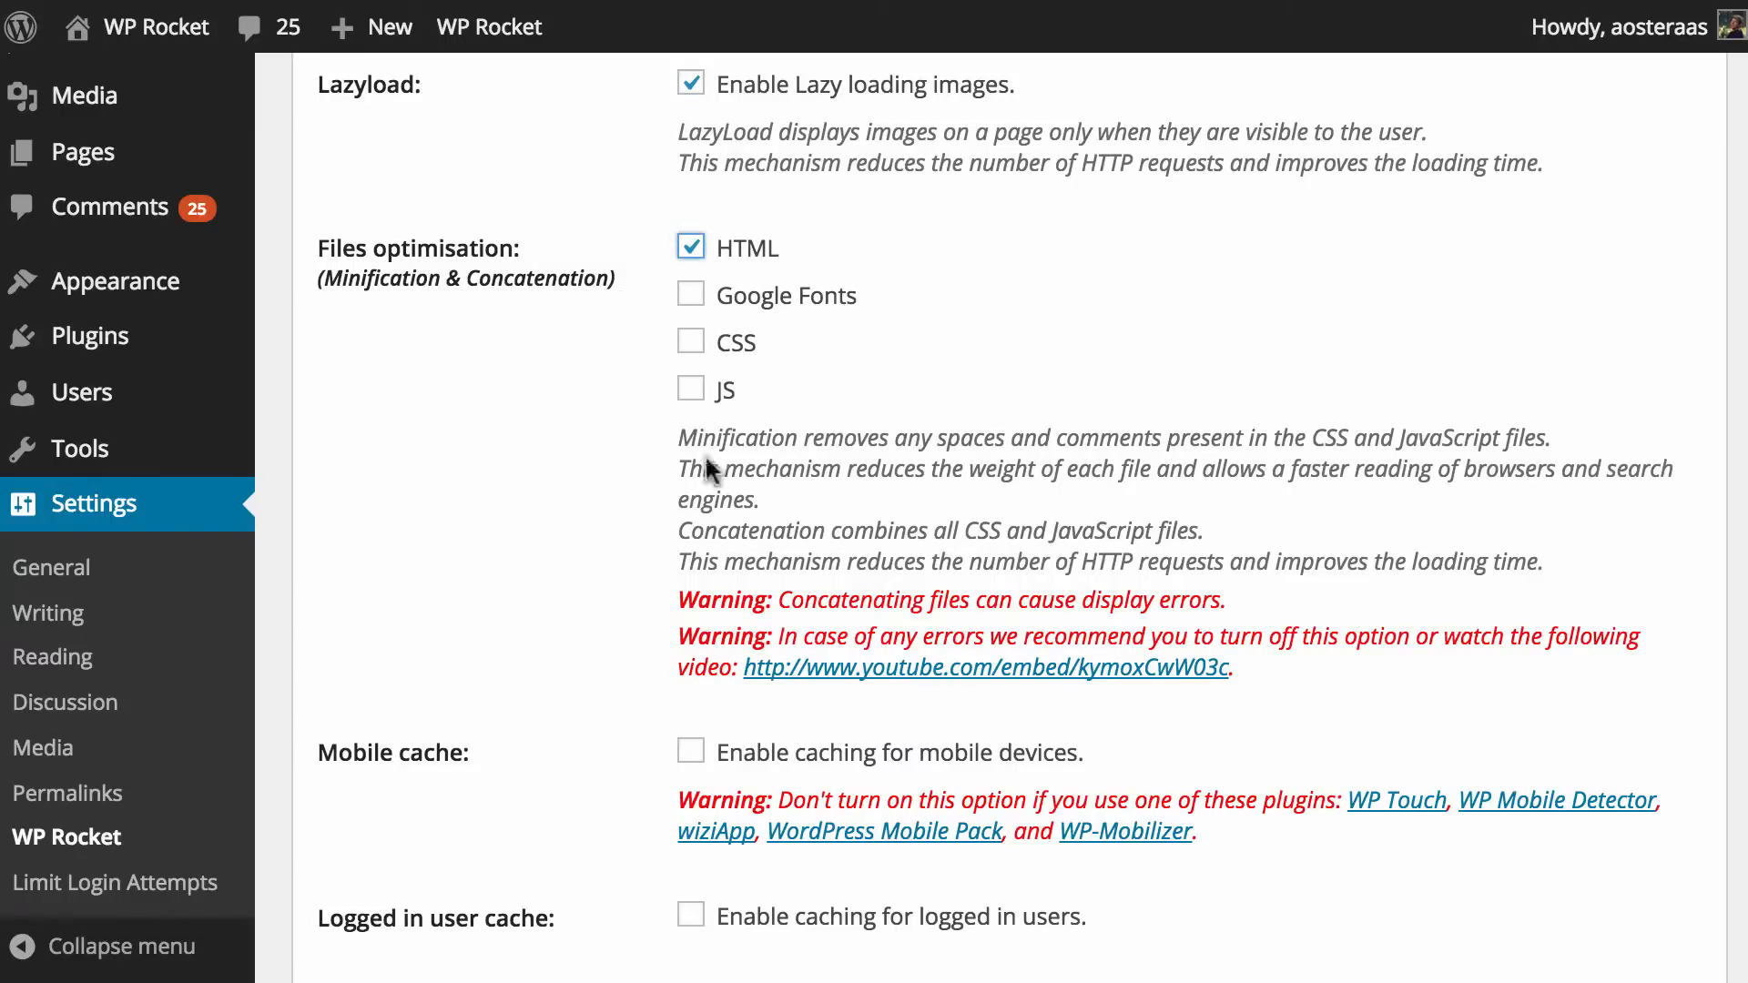
click(690, 294)
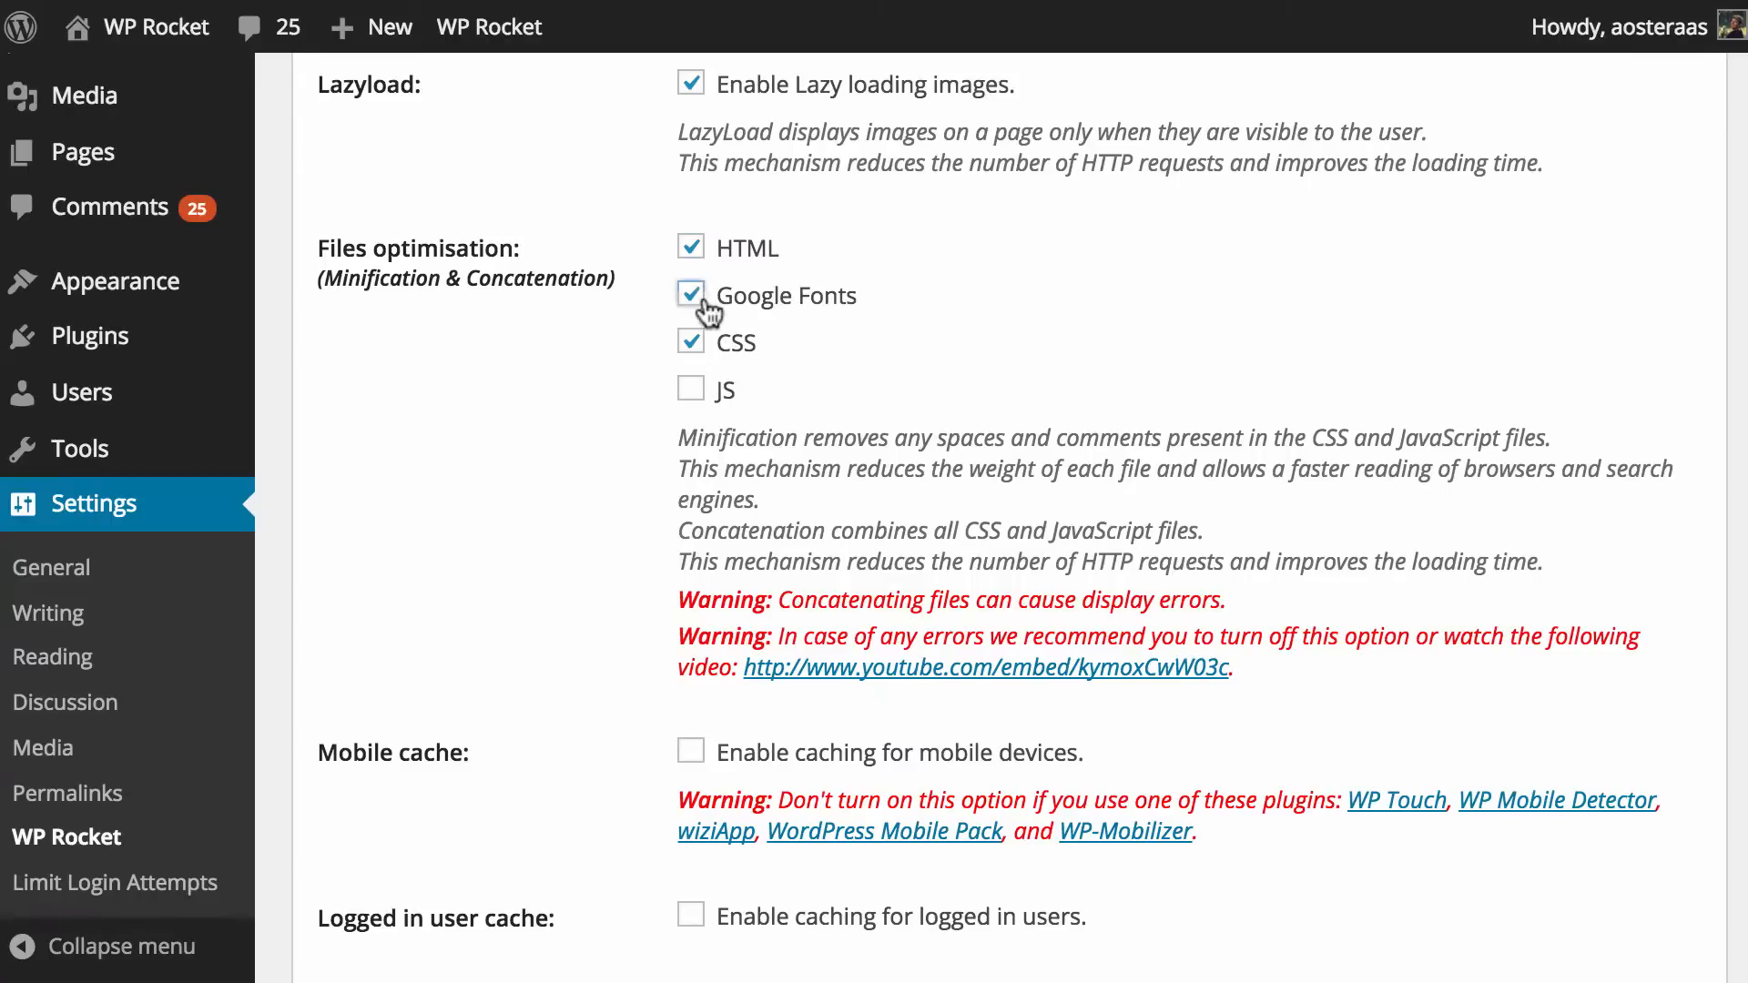
click(690, 388)
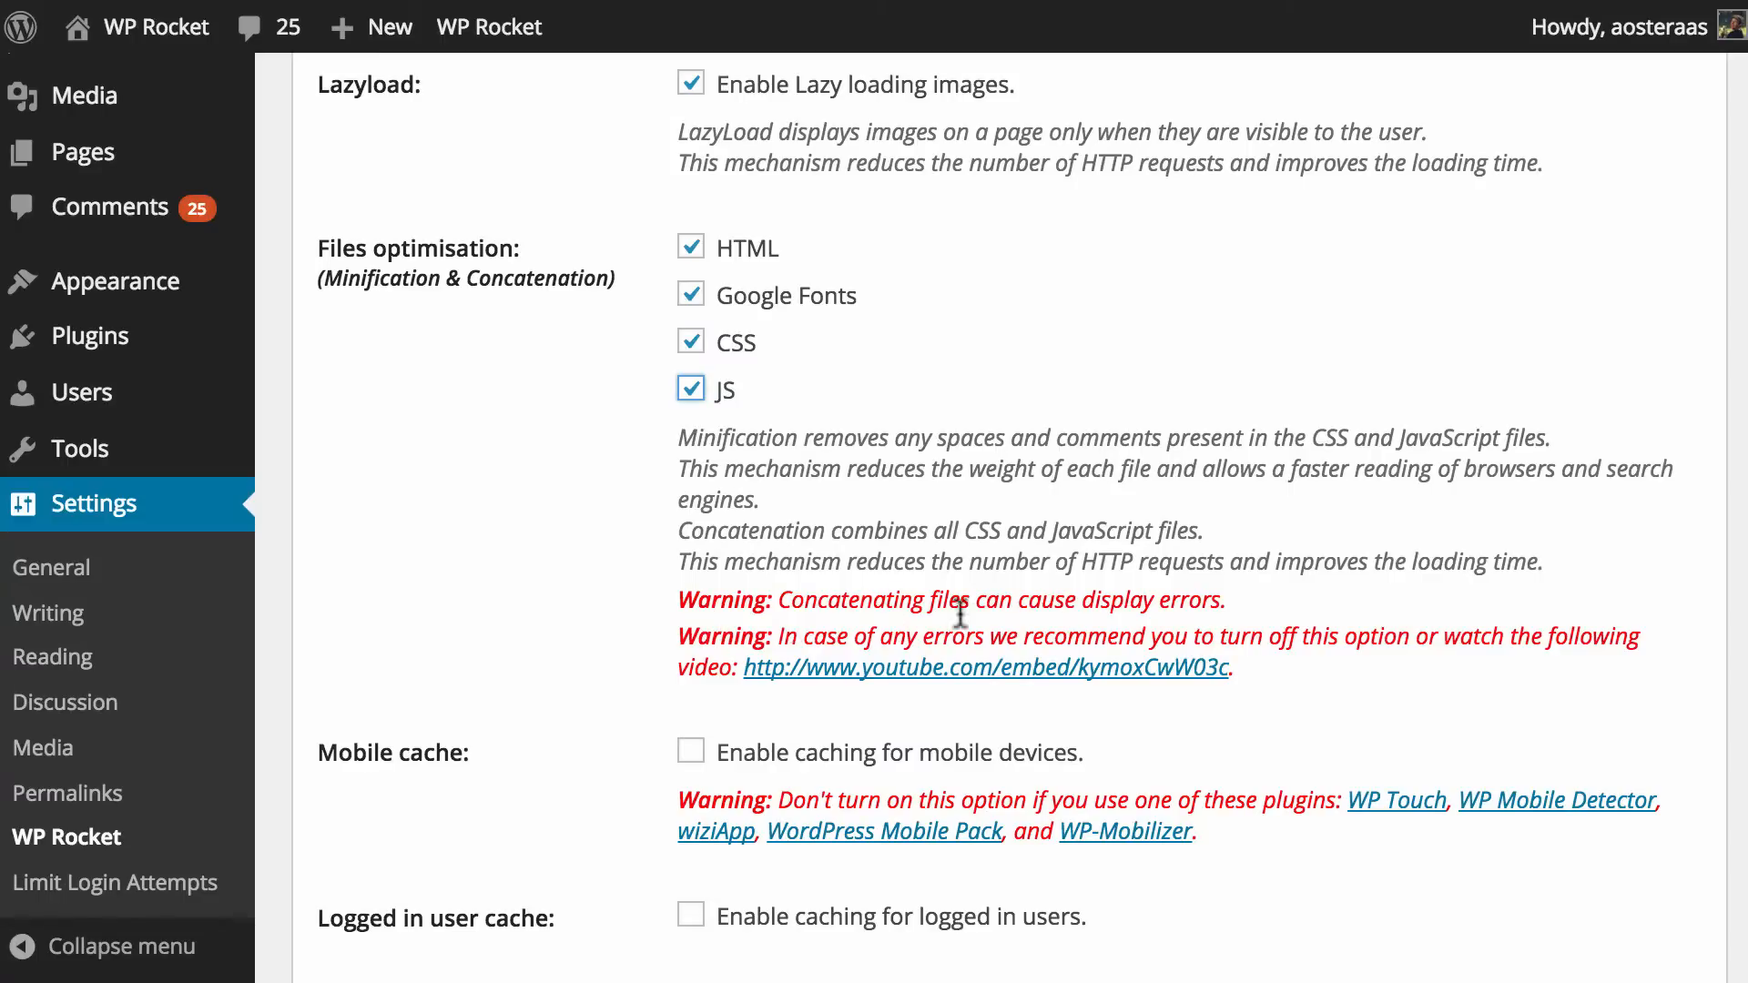
mouse_move(516, 555)
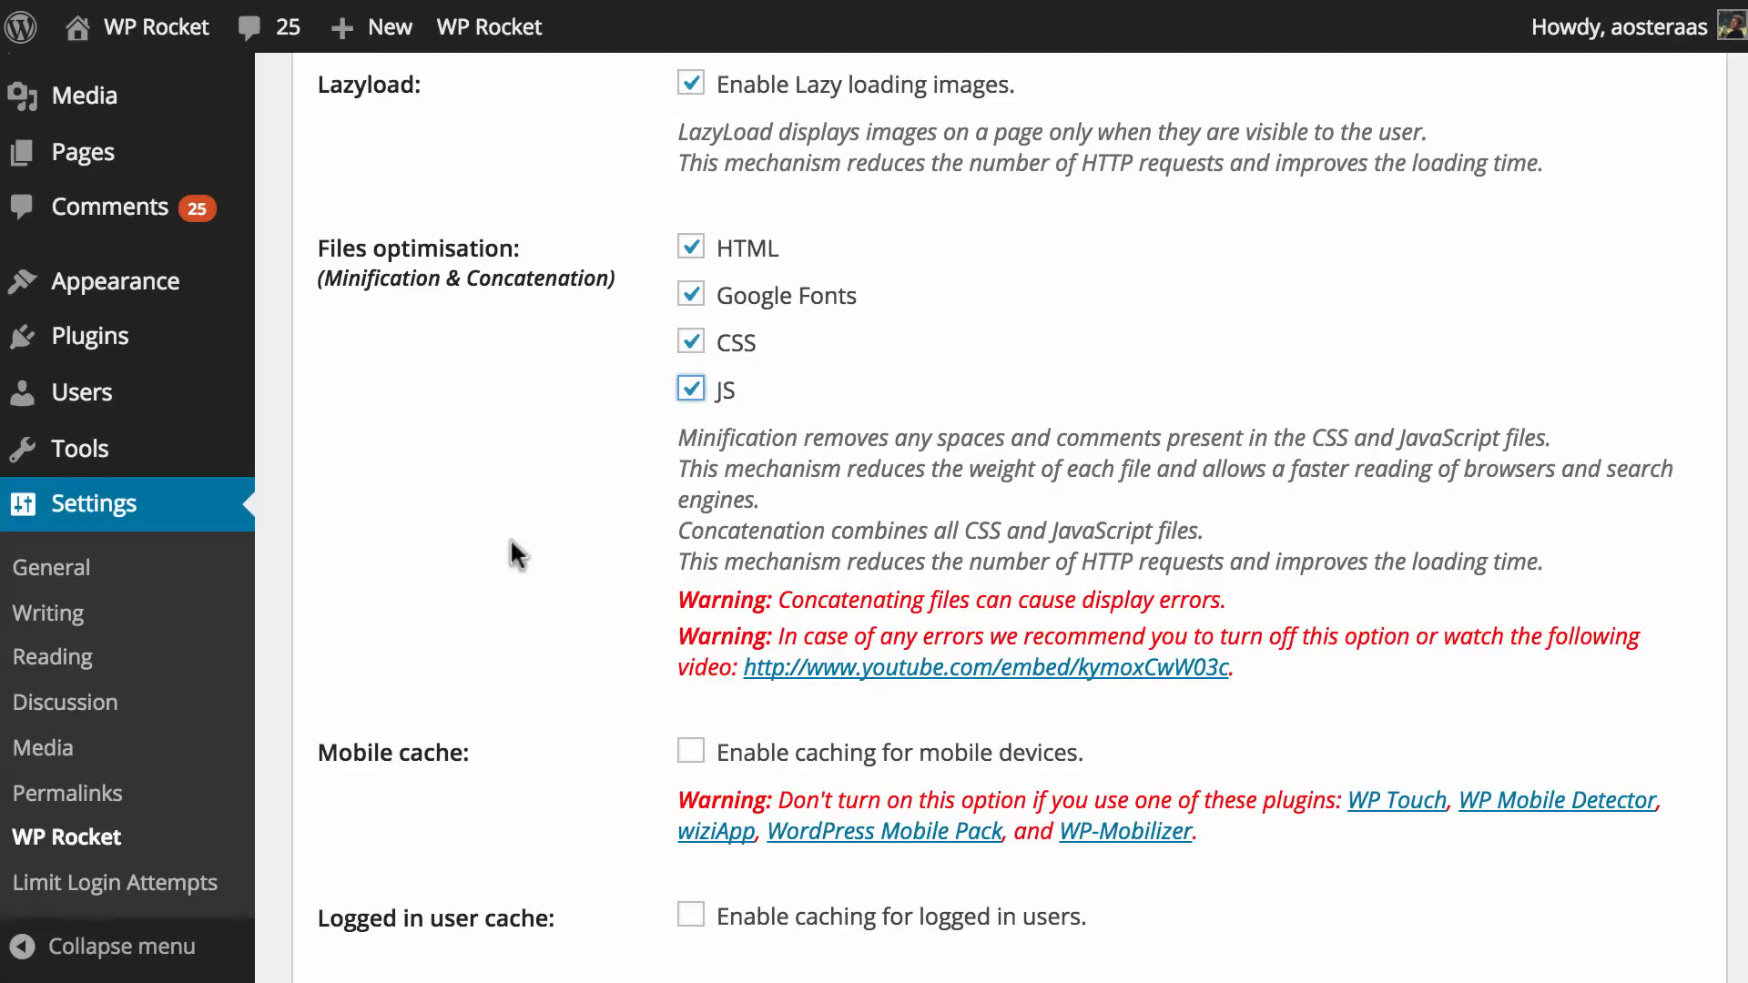
scroll(down, 3)
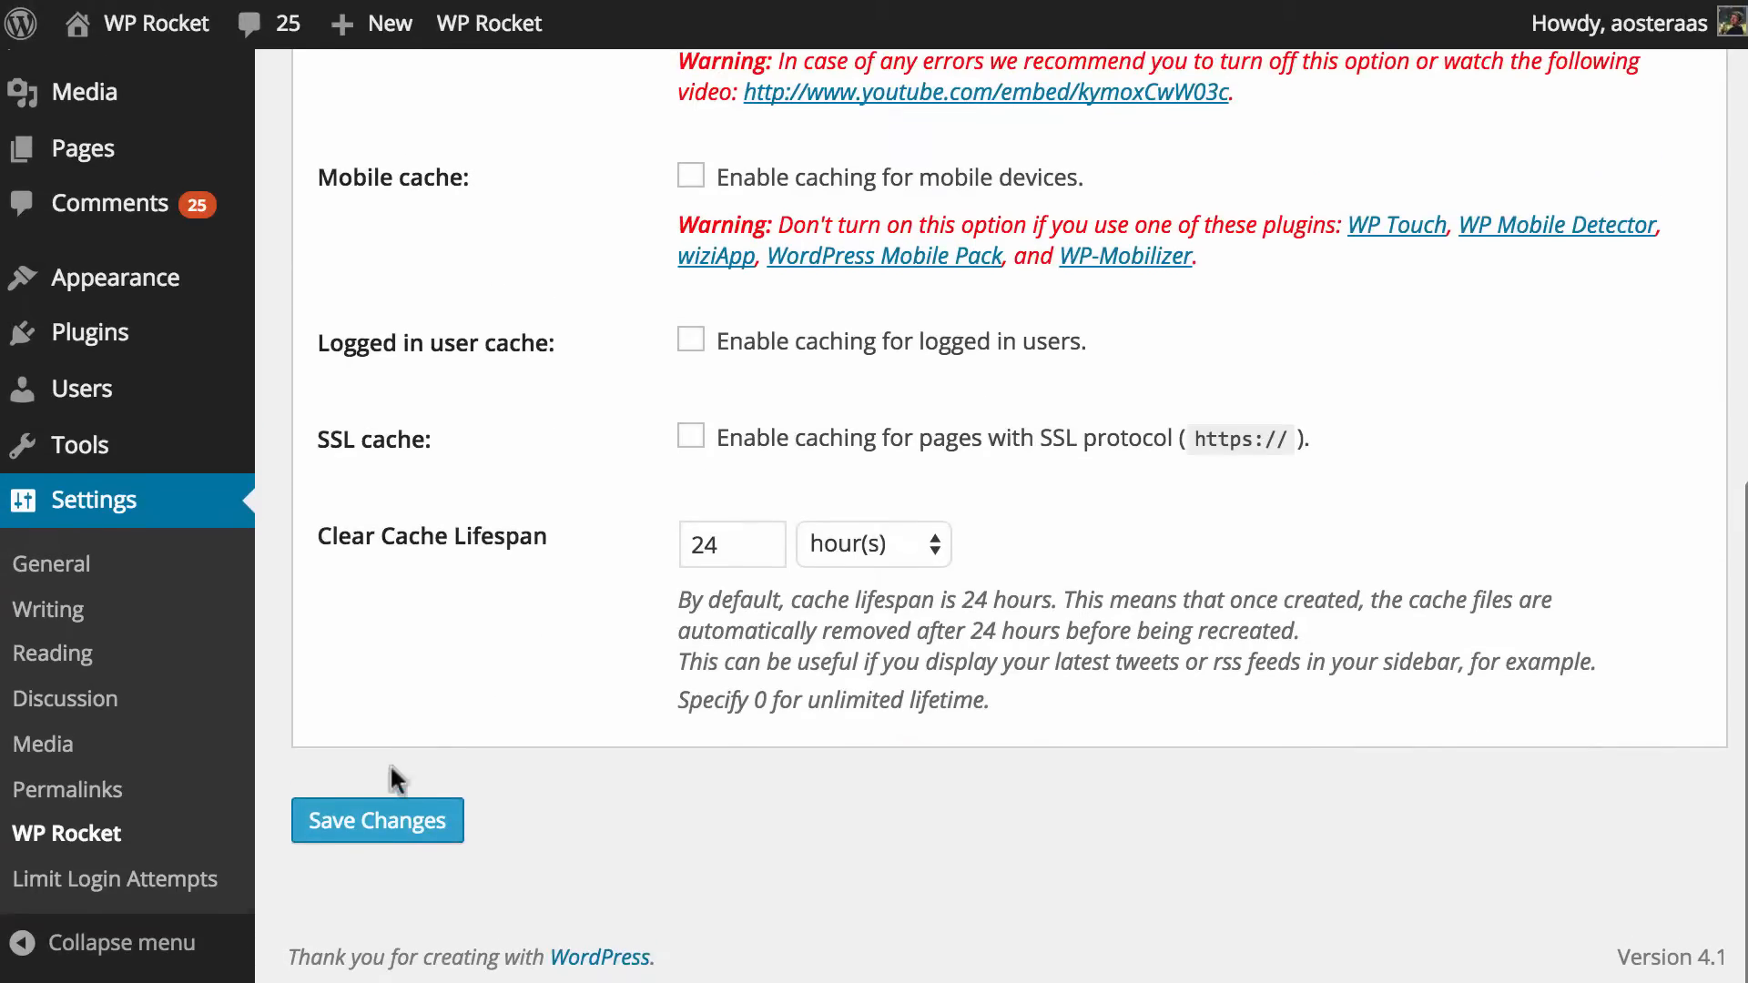
Save the lazyload and file optimisation settings
click(376, 821)
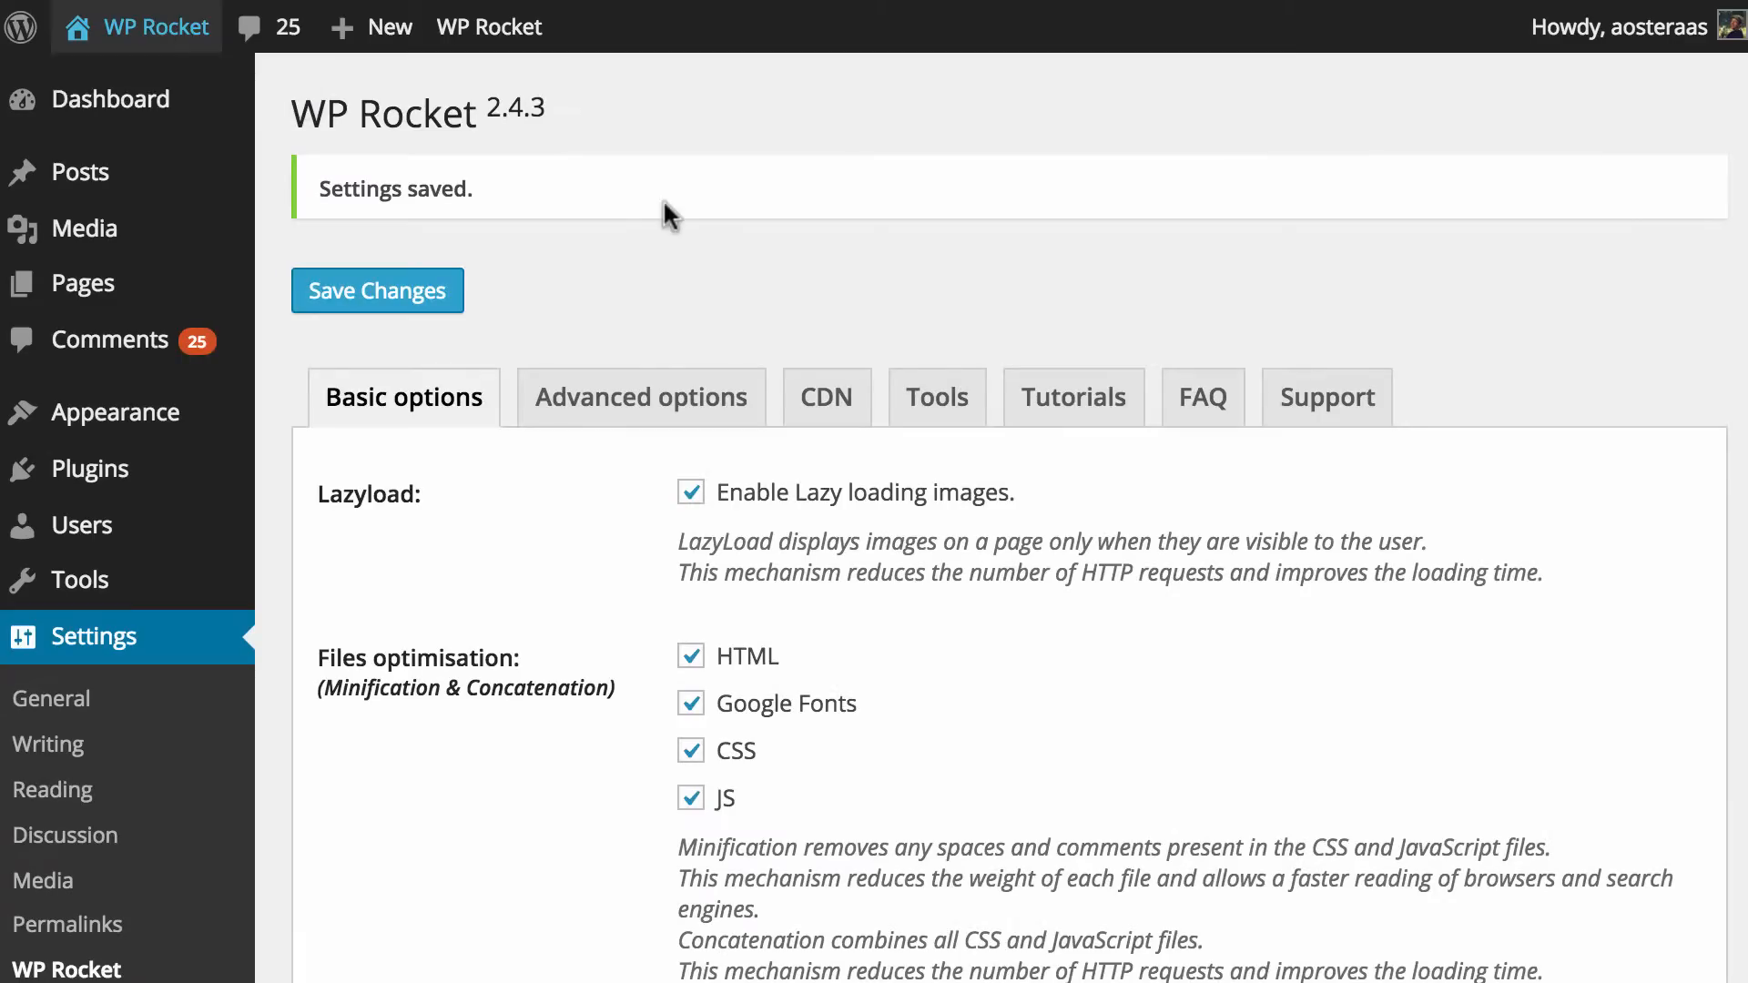
click(155, 25)
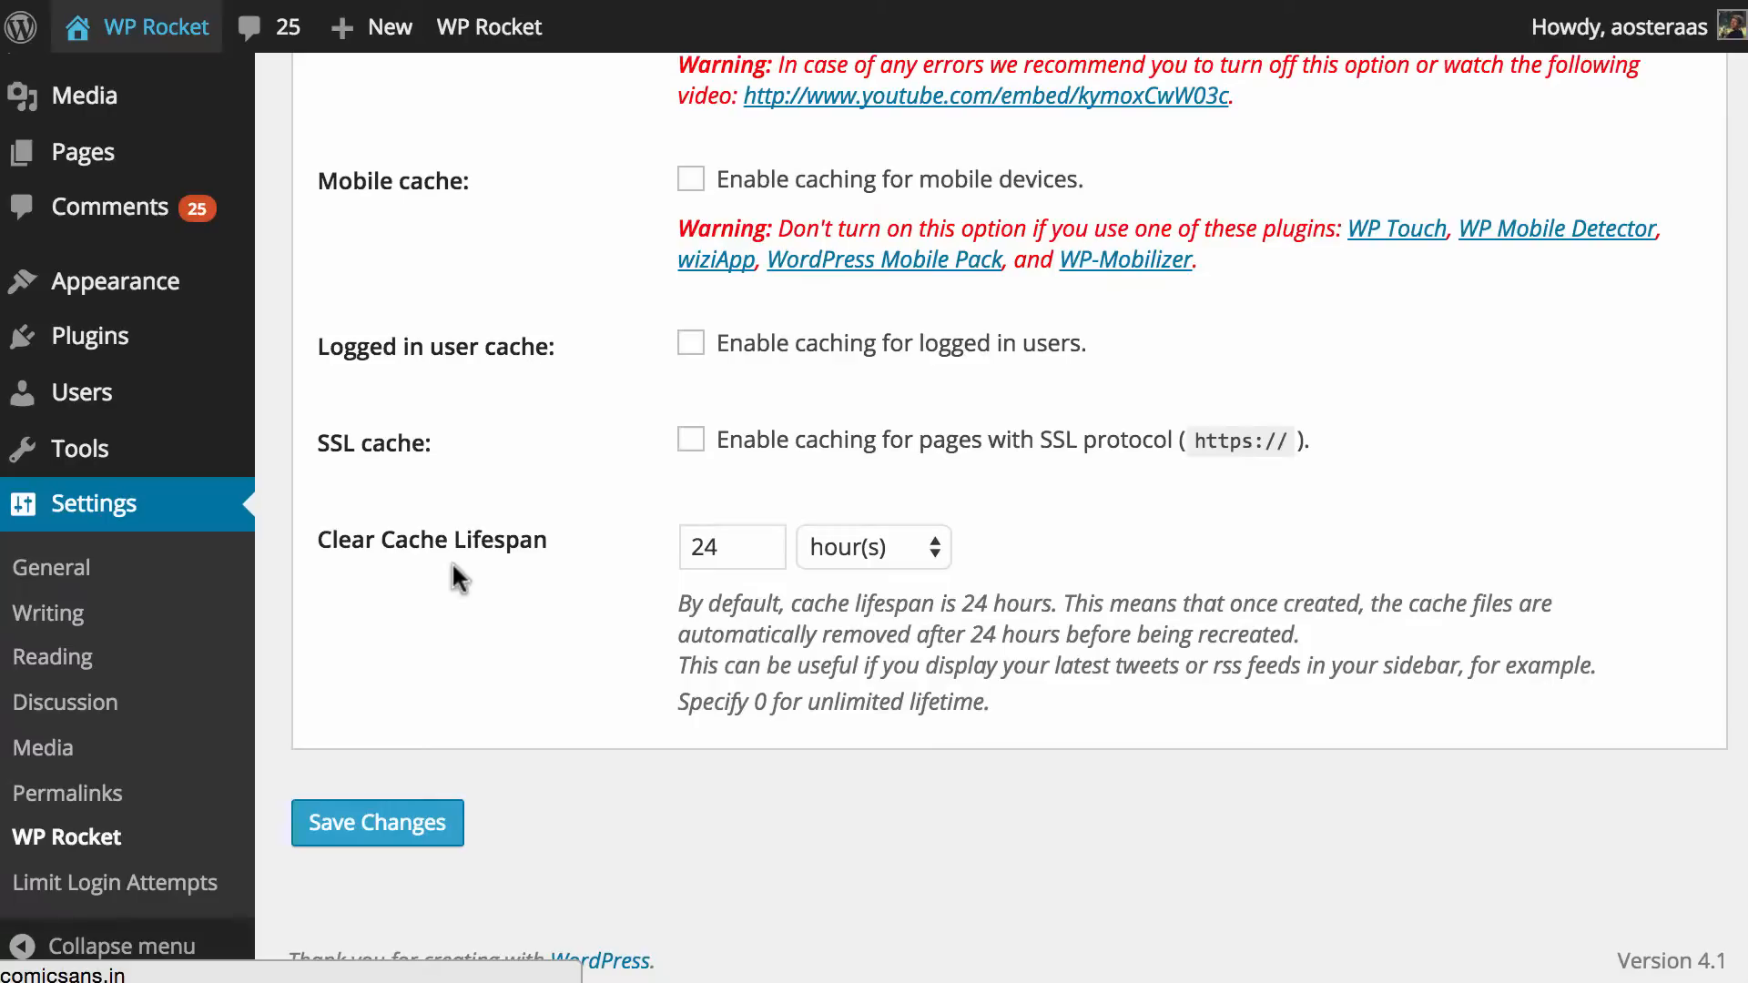
Turn on mobile cache, leaving logged-in user and SSL caching off
click(690, 179)
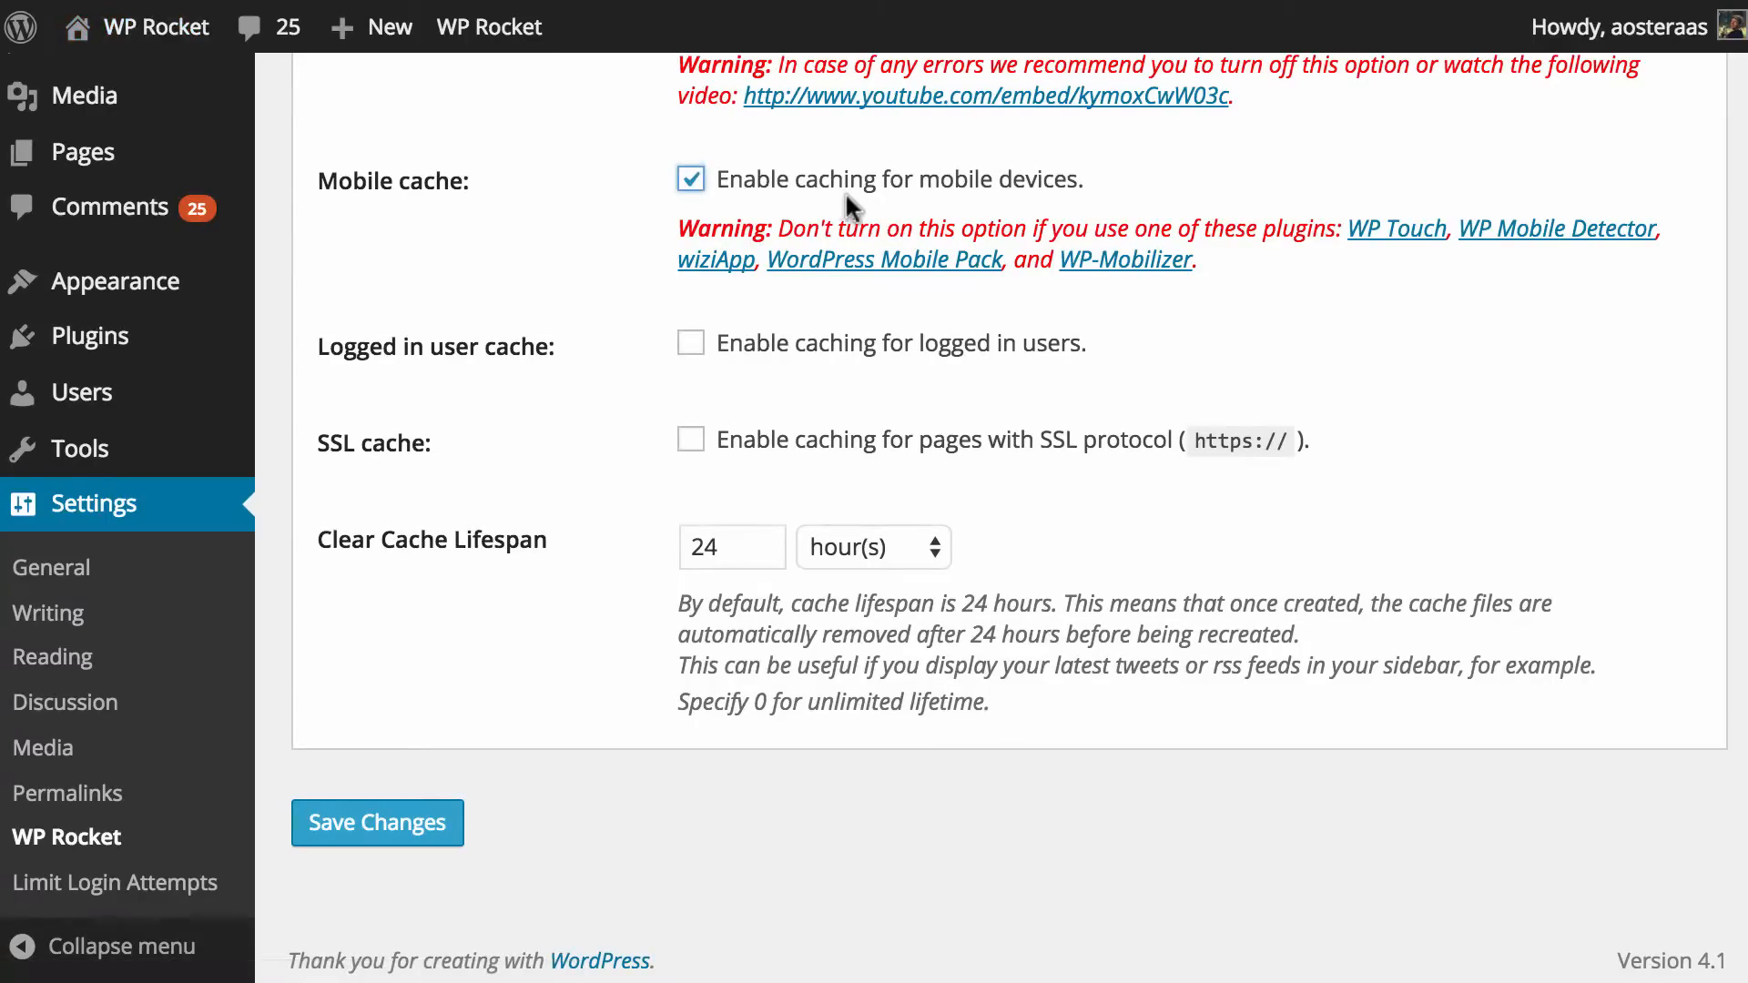
mouse_move(1367, 295)
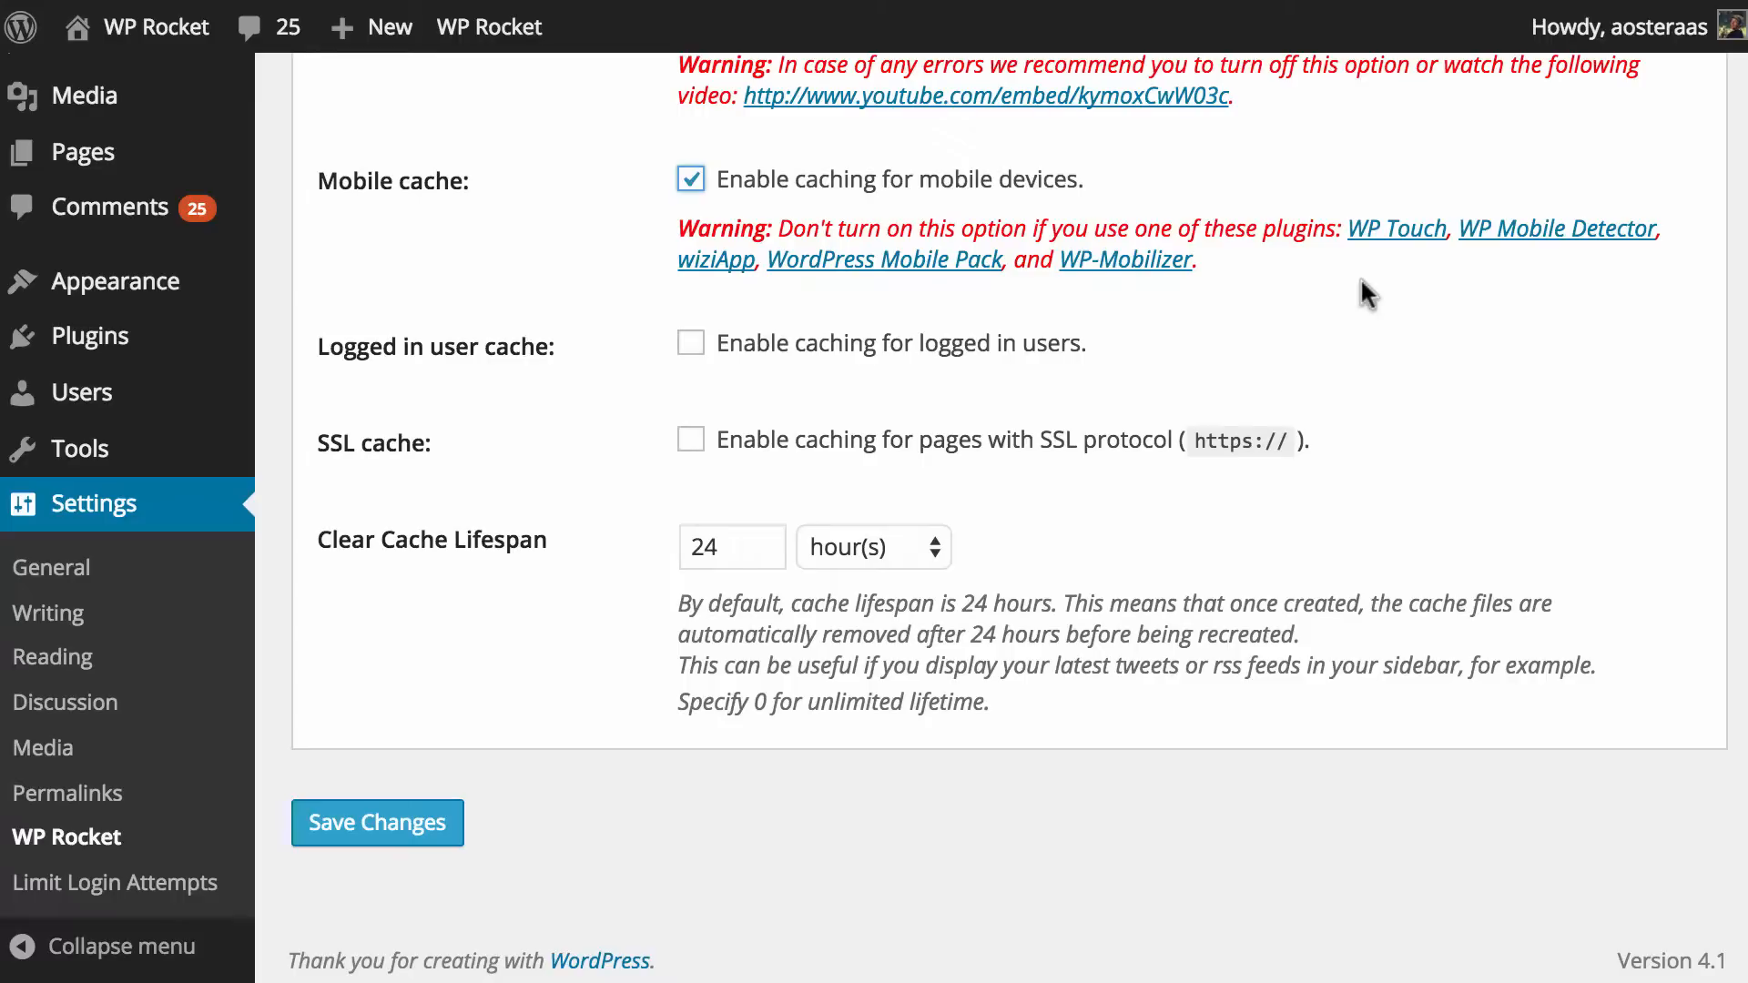
mouse_move(476, 381)
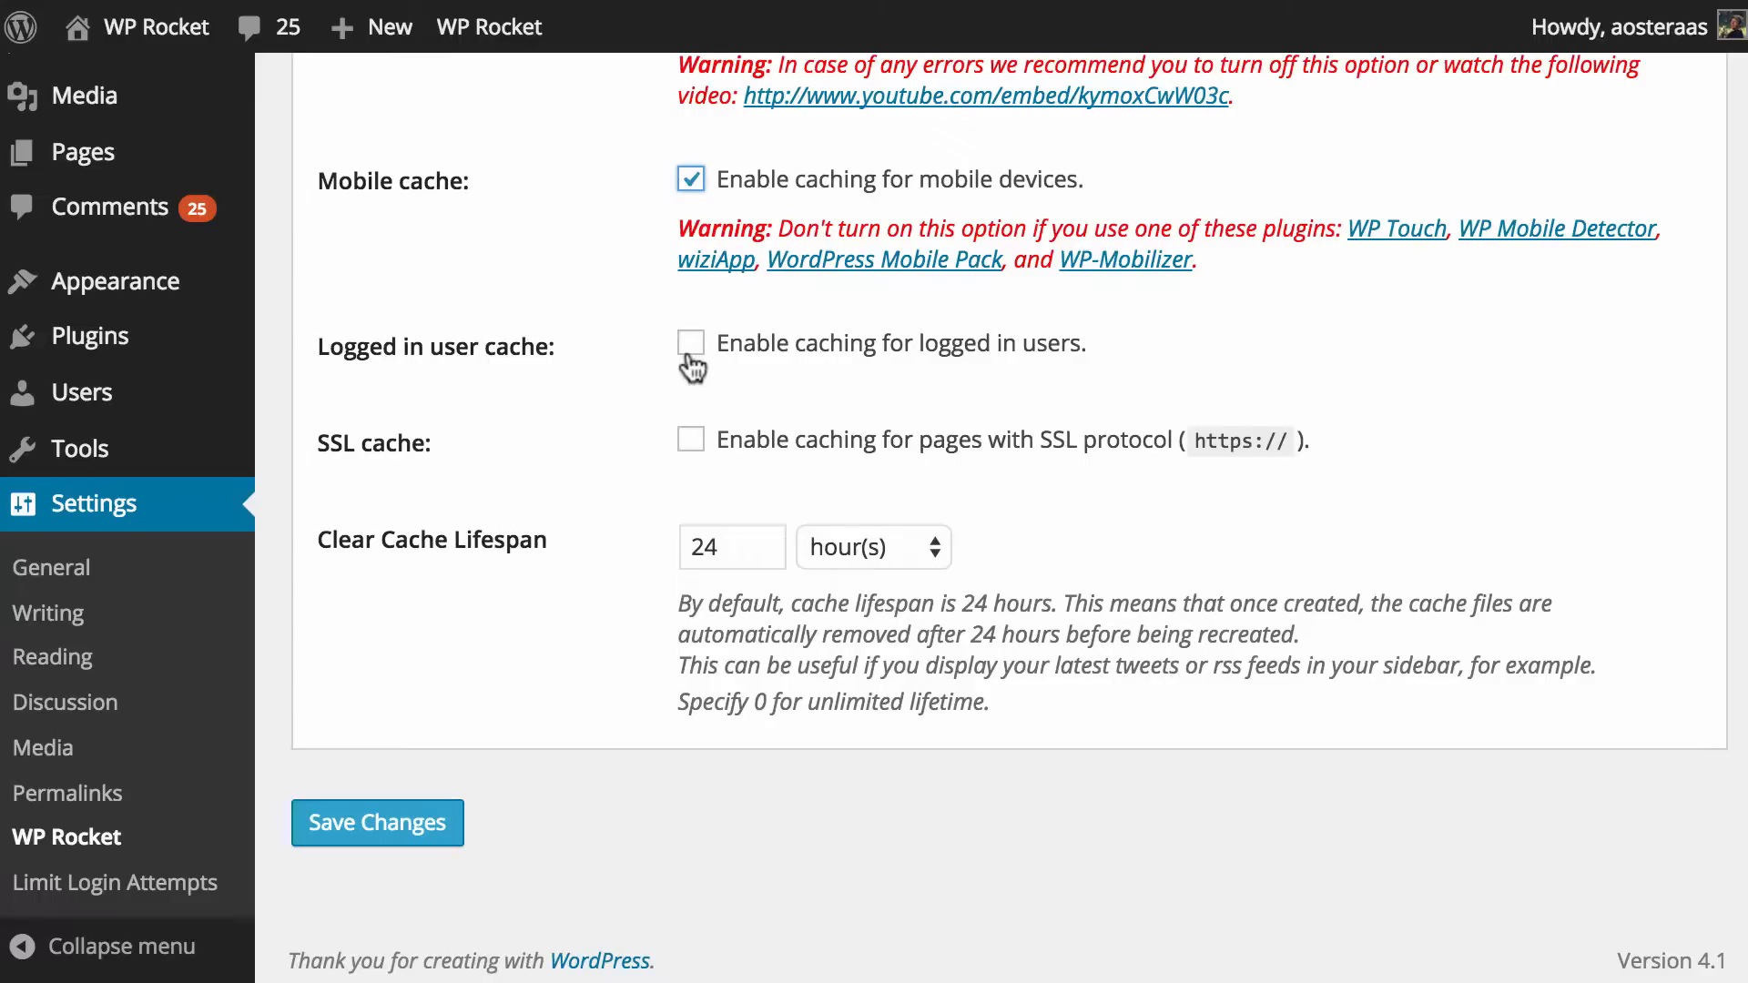
click(691, 342)
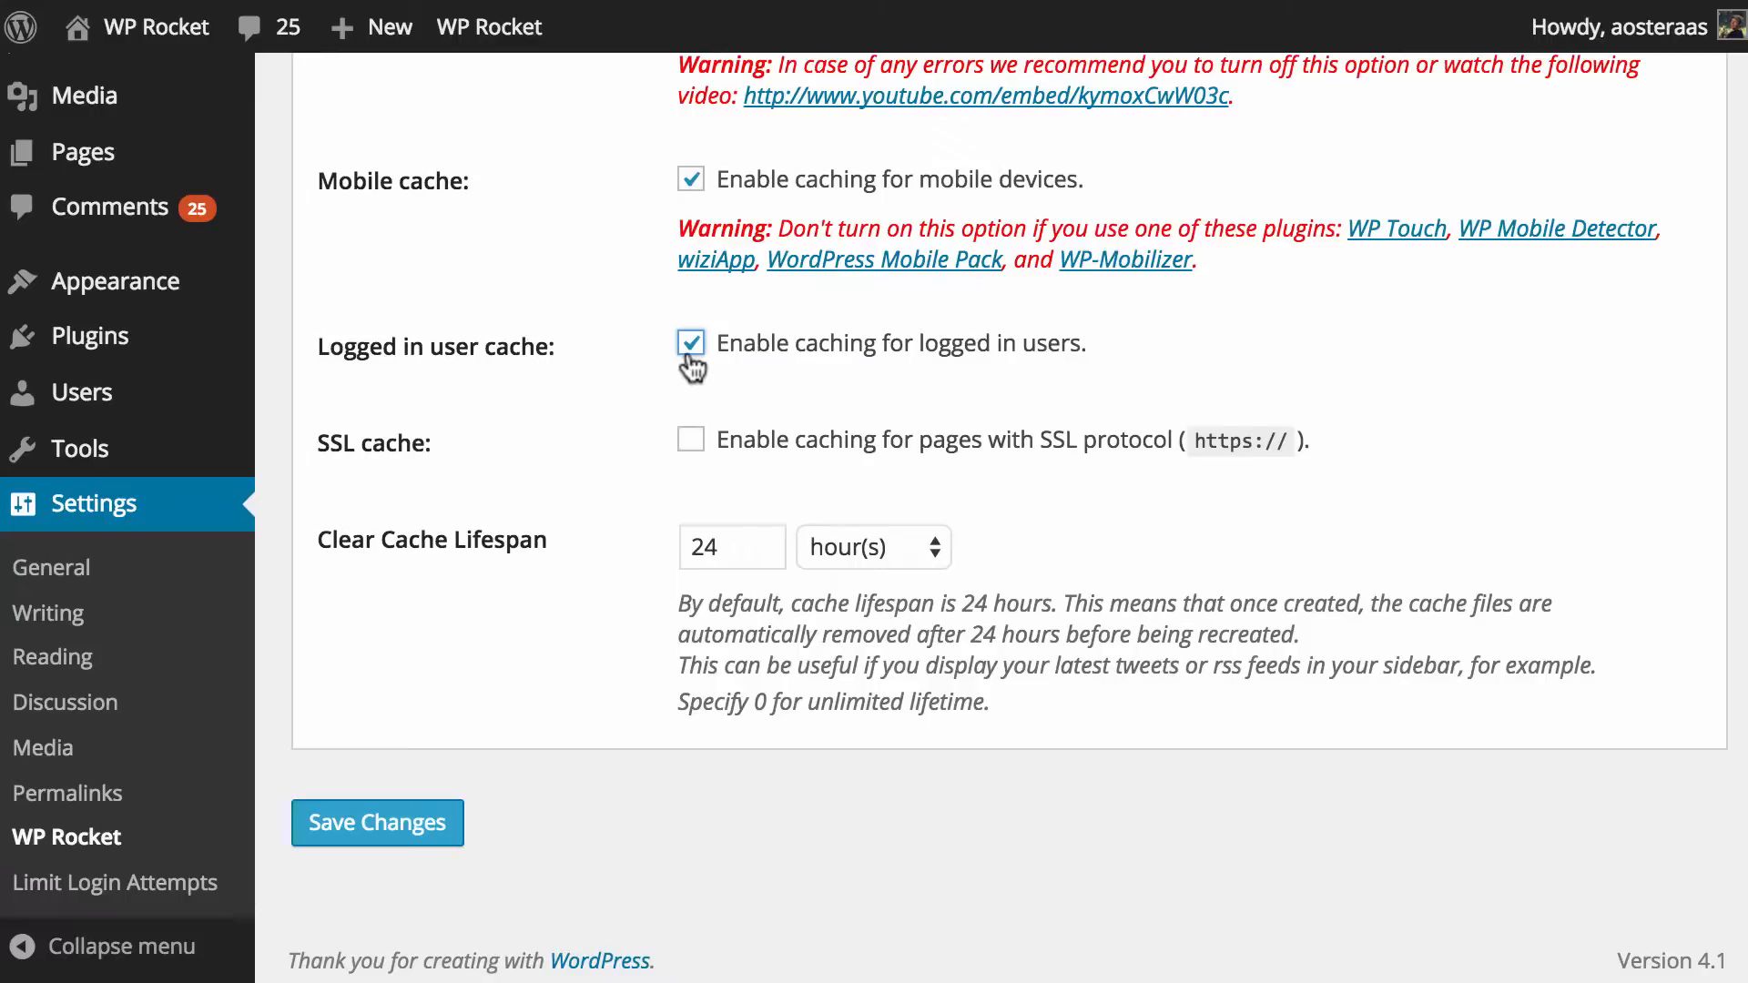
click(690, 343)
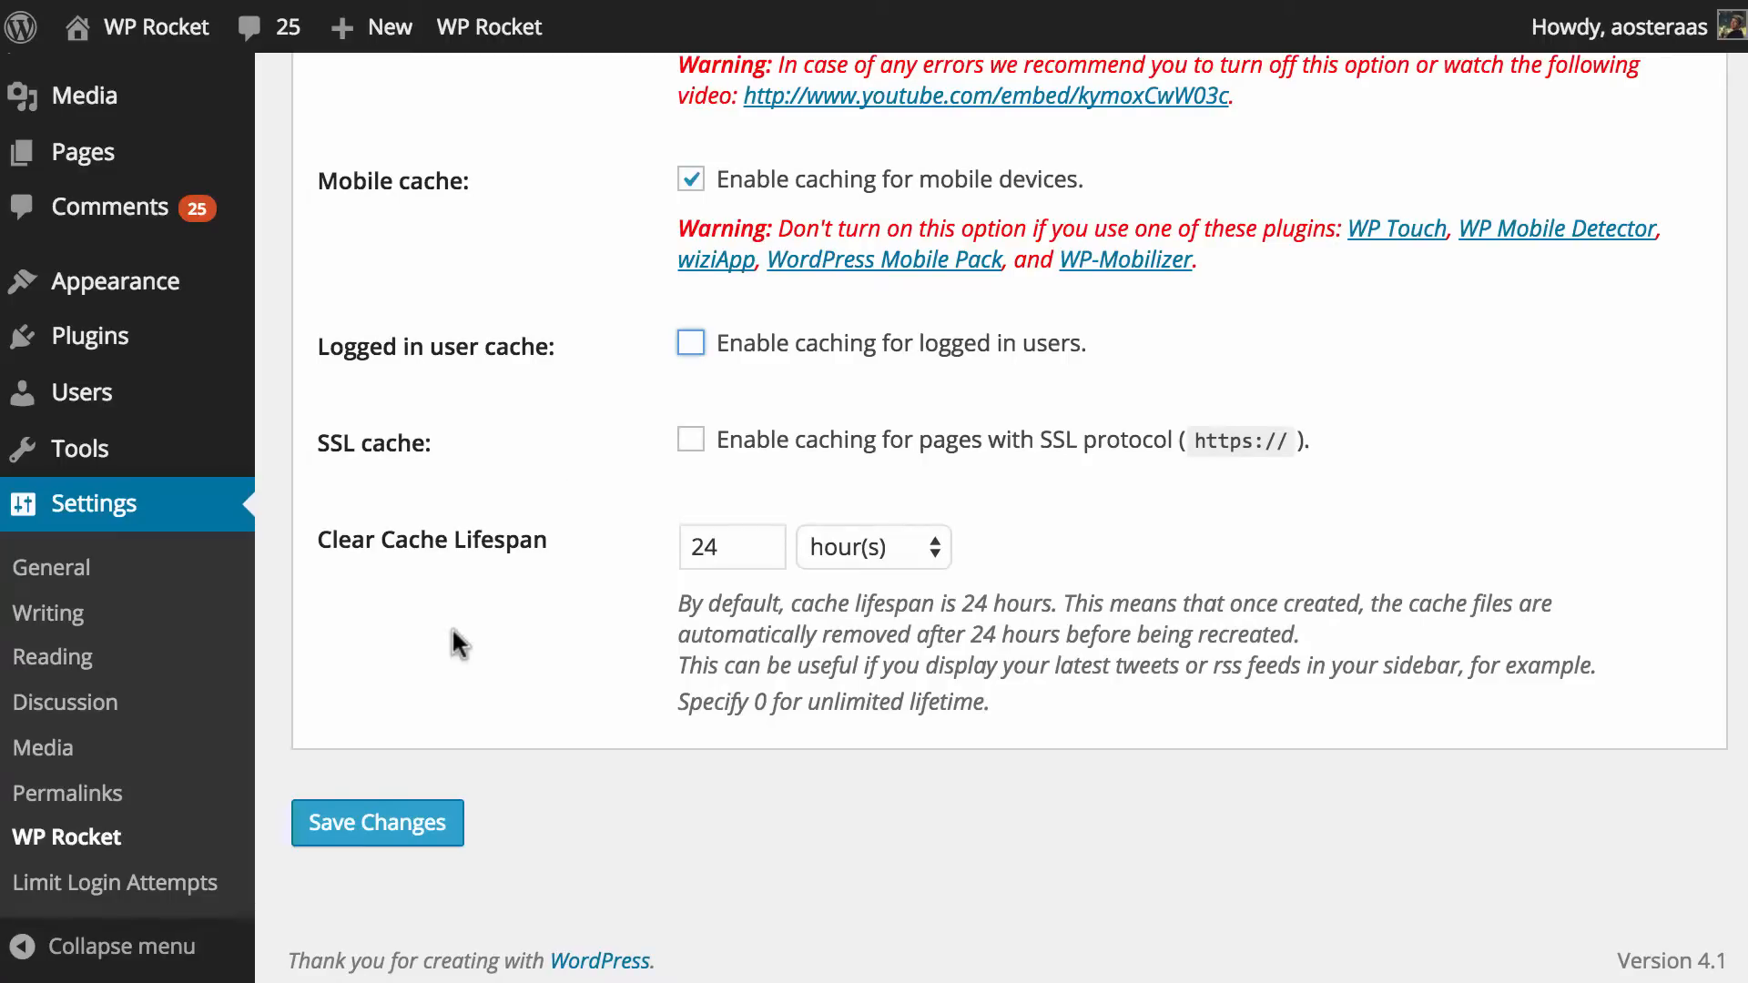
mouse_move(494, 652)
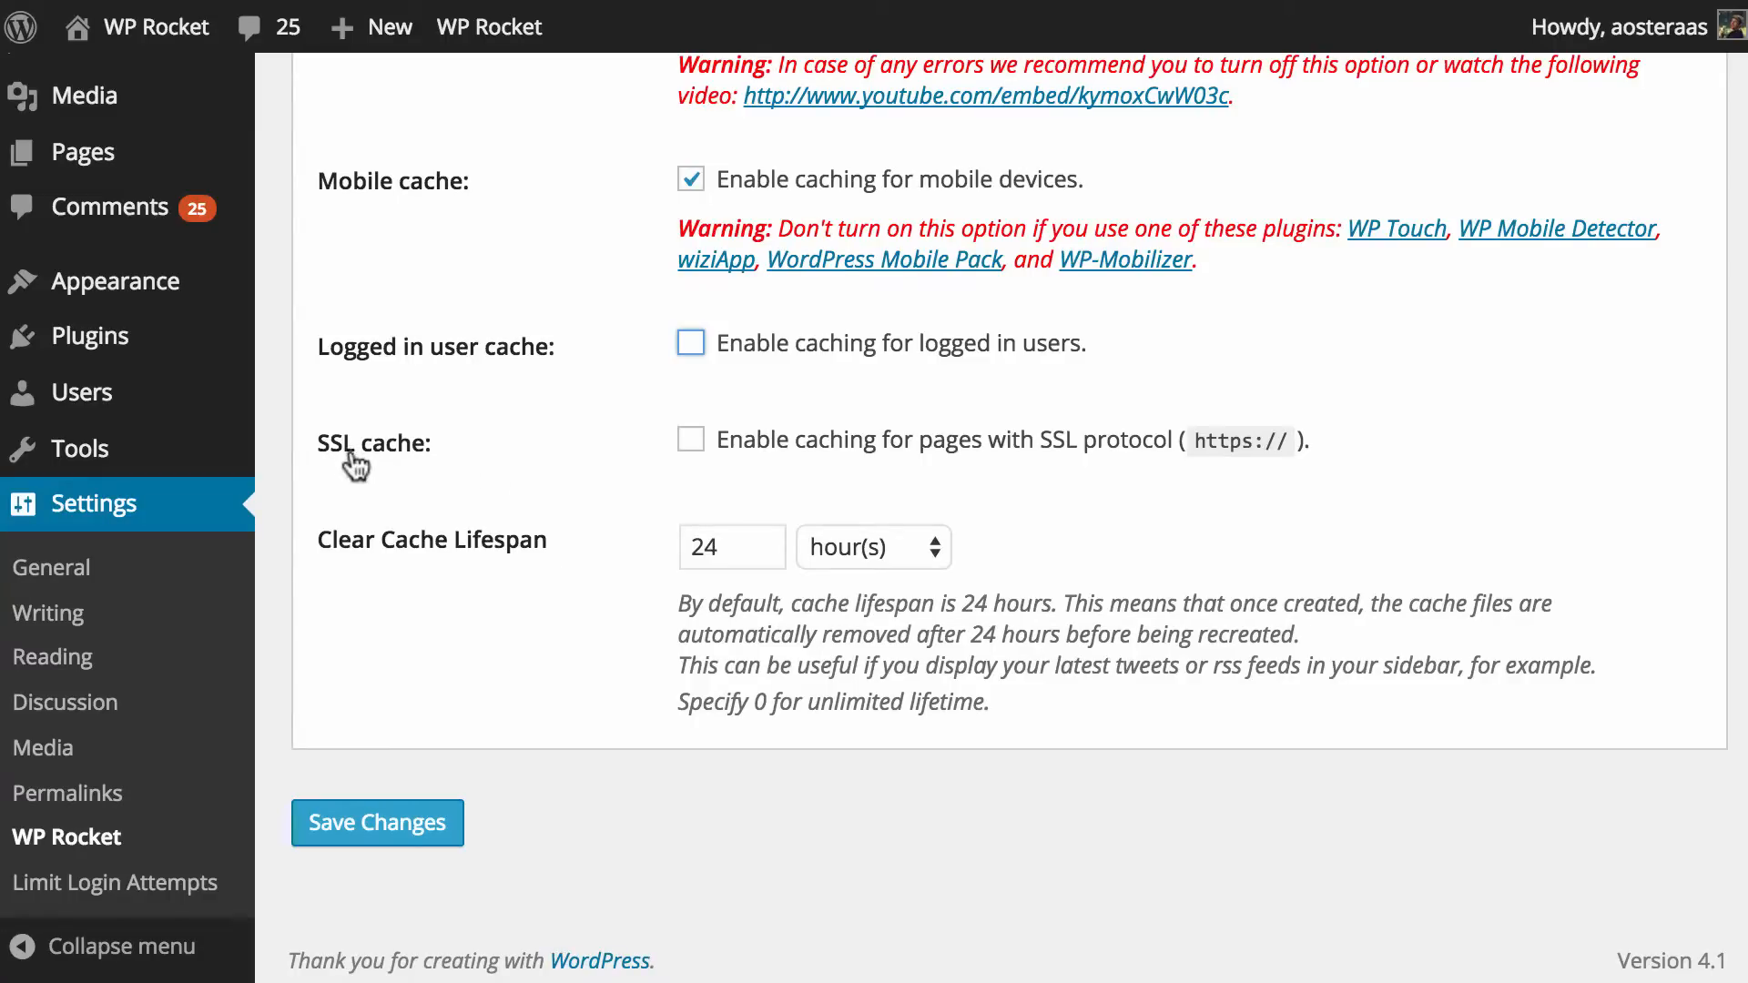
mouse_move(1087, 487)
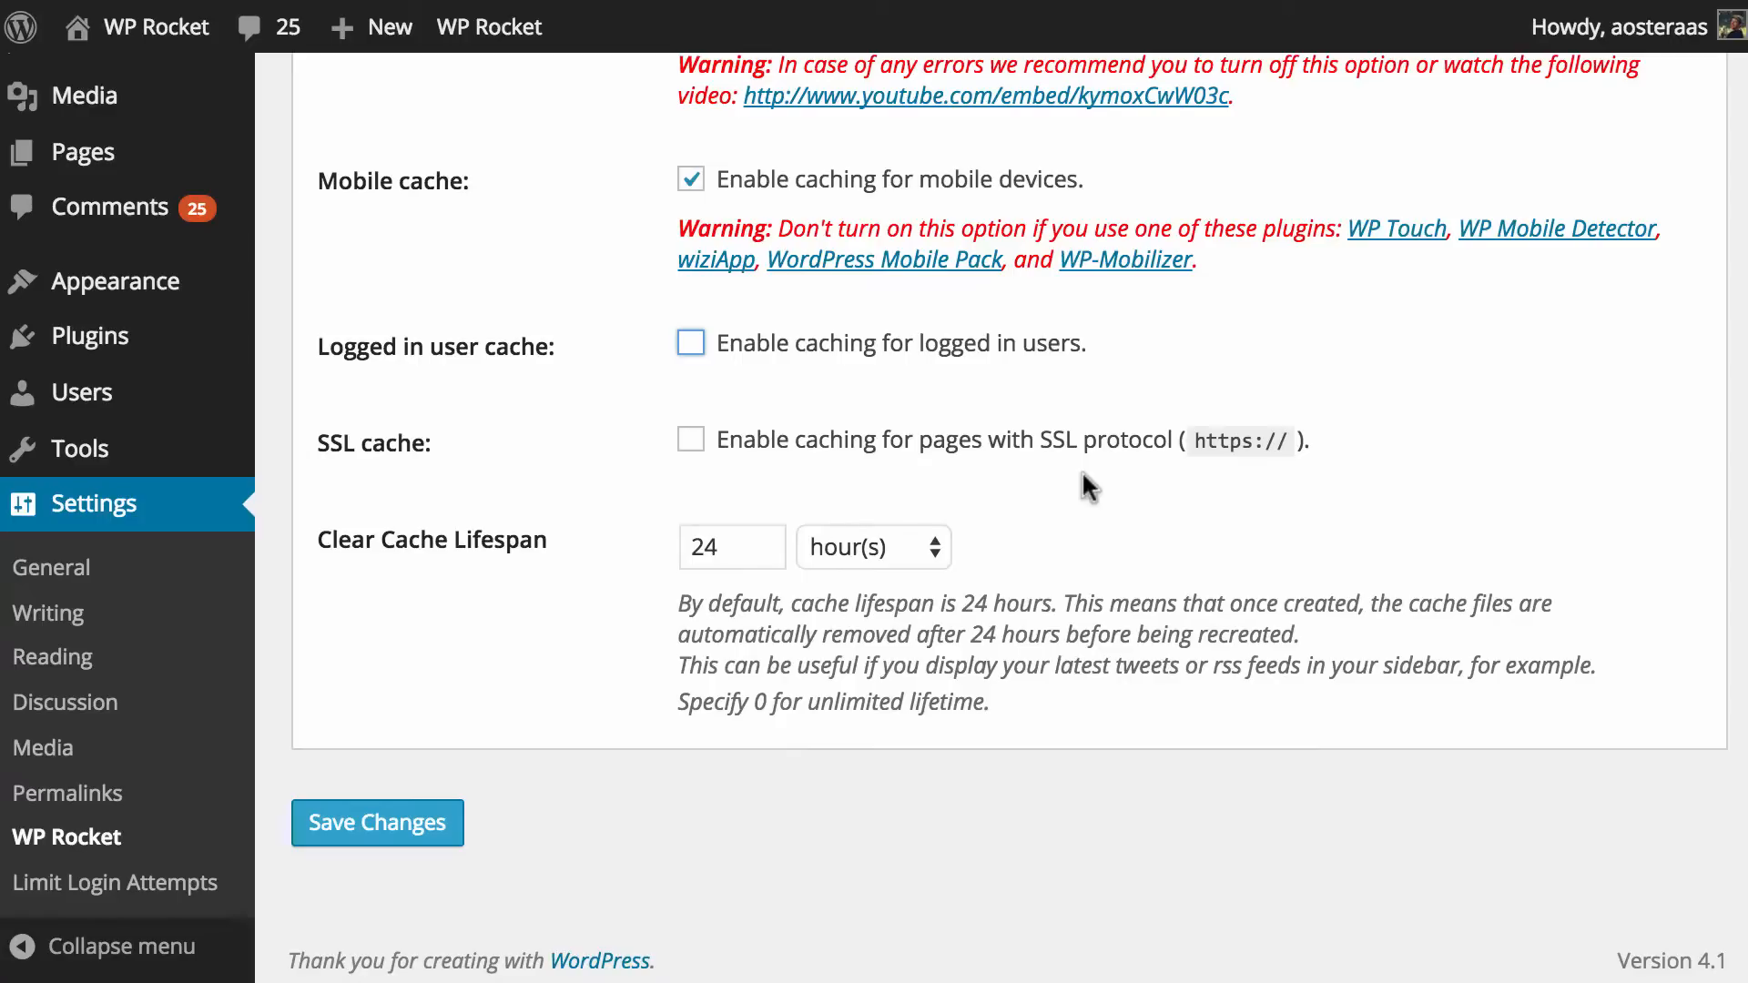
mouse_move(458, 534)
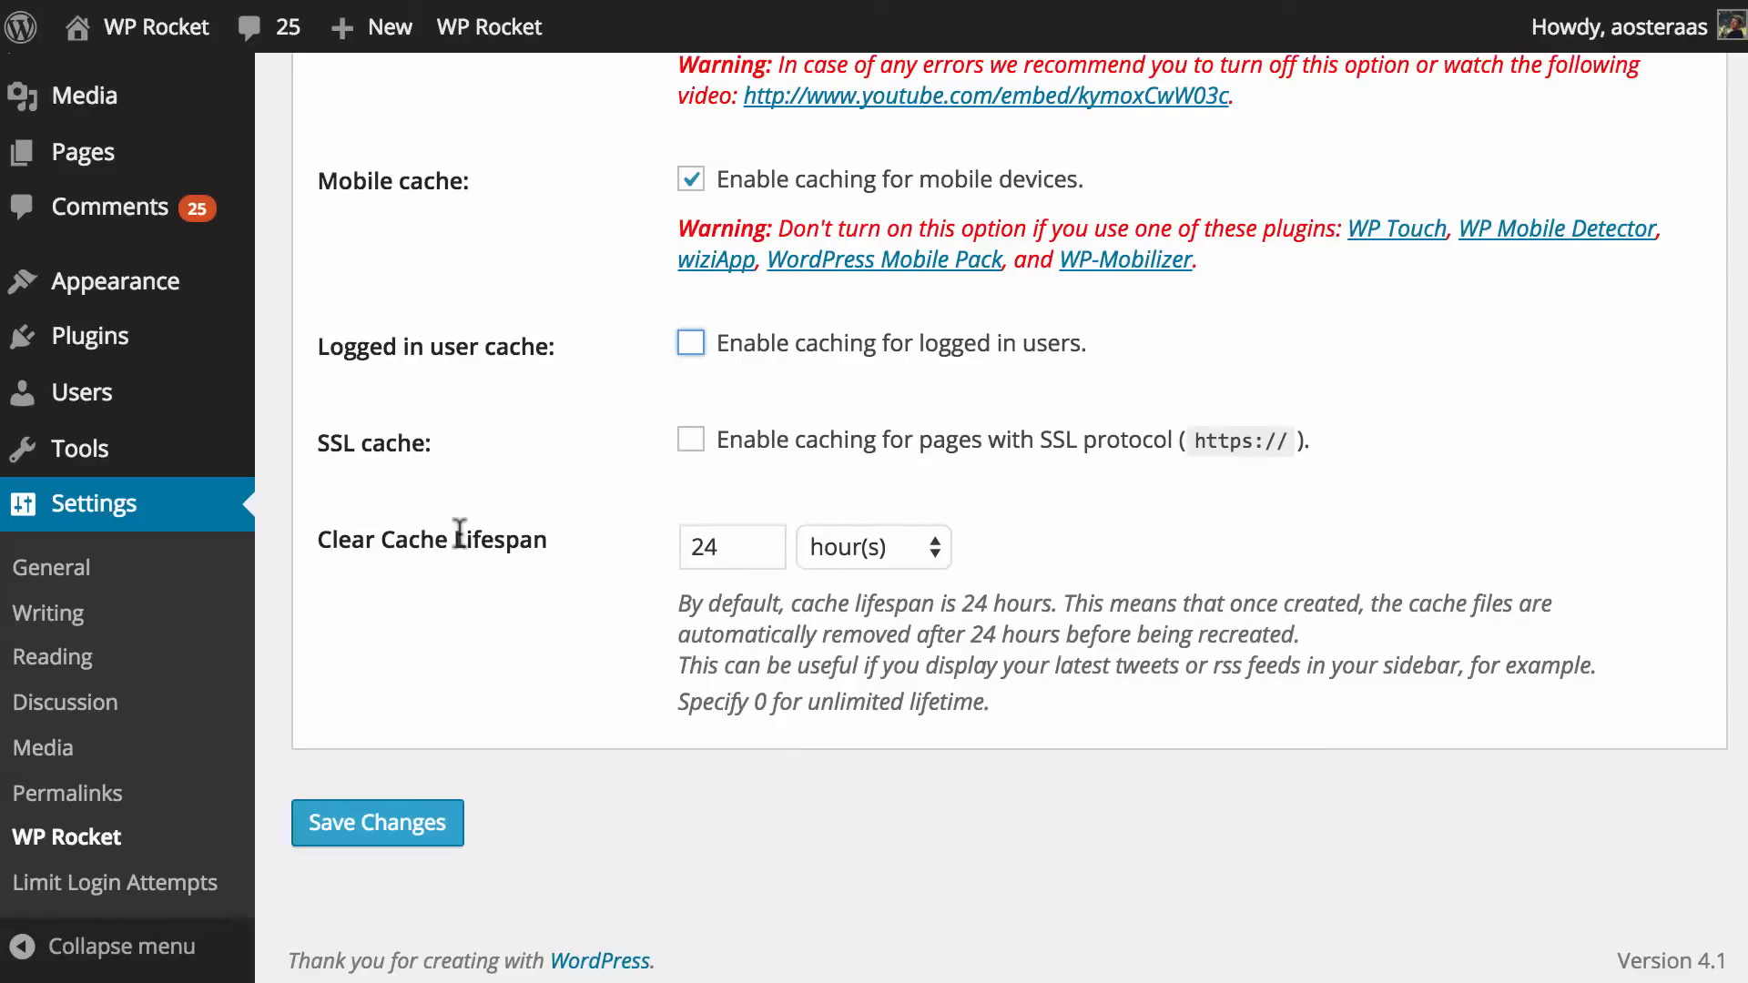
mouse_move(491, 517)
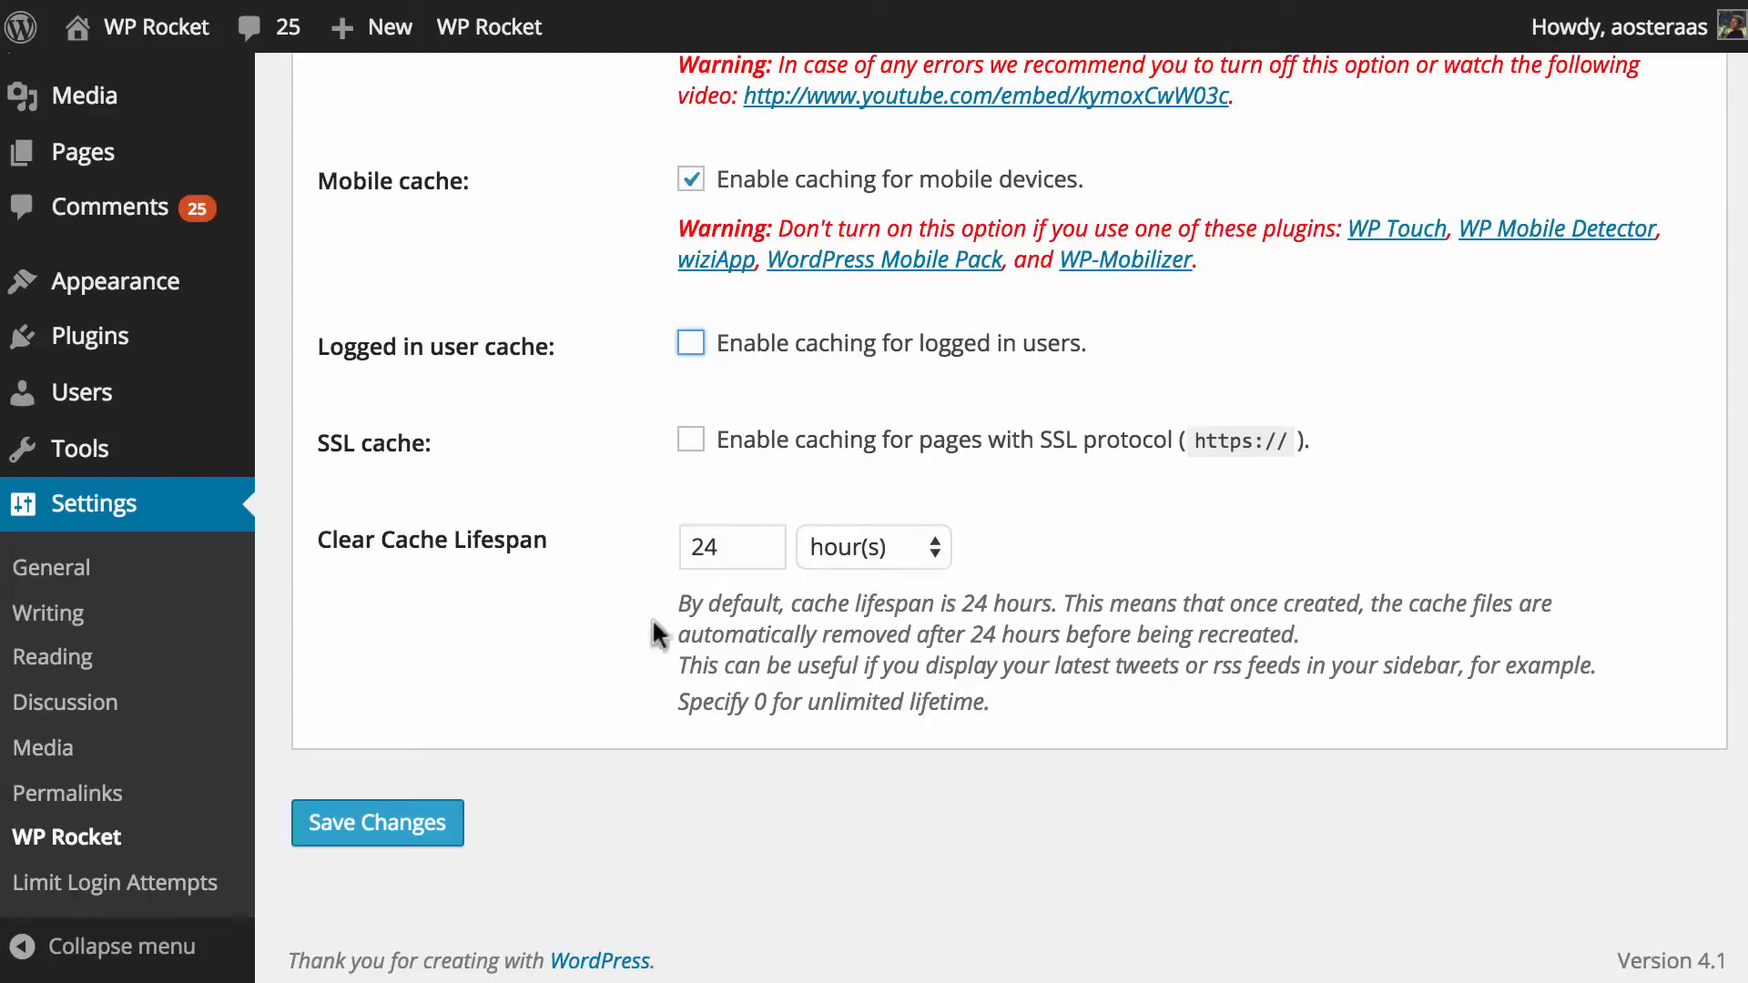
Change the Clear Cache Lifespan from 24 to 55 hours
click(873, 547)
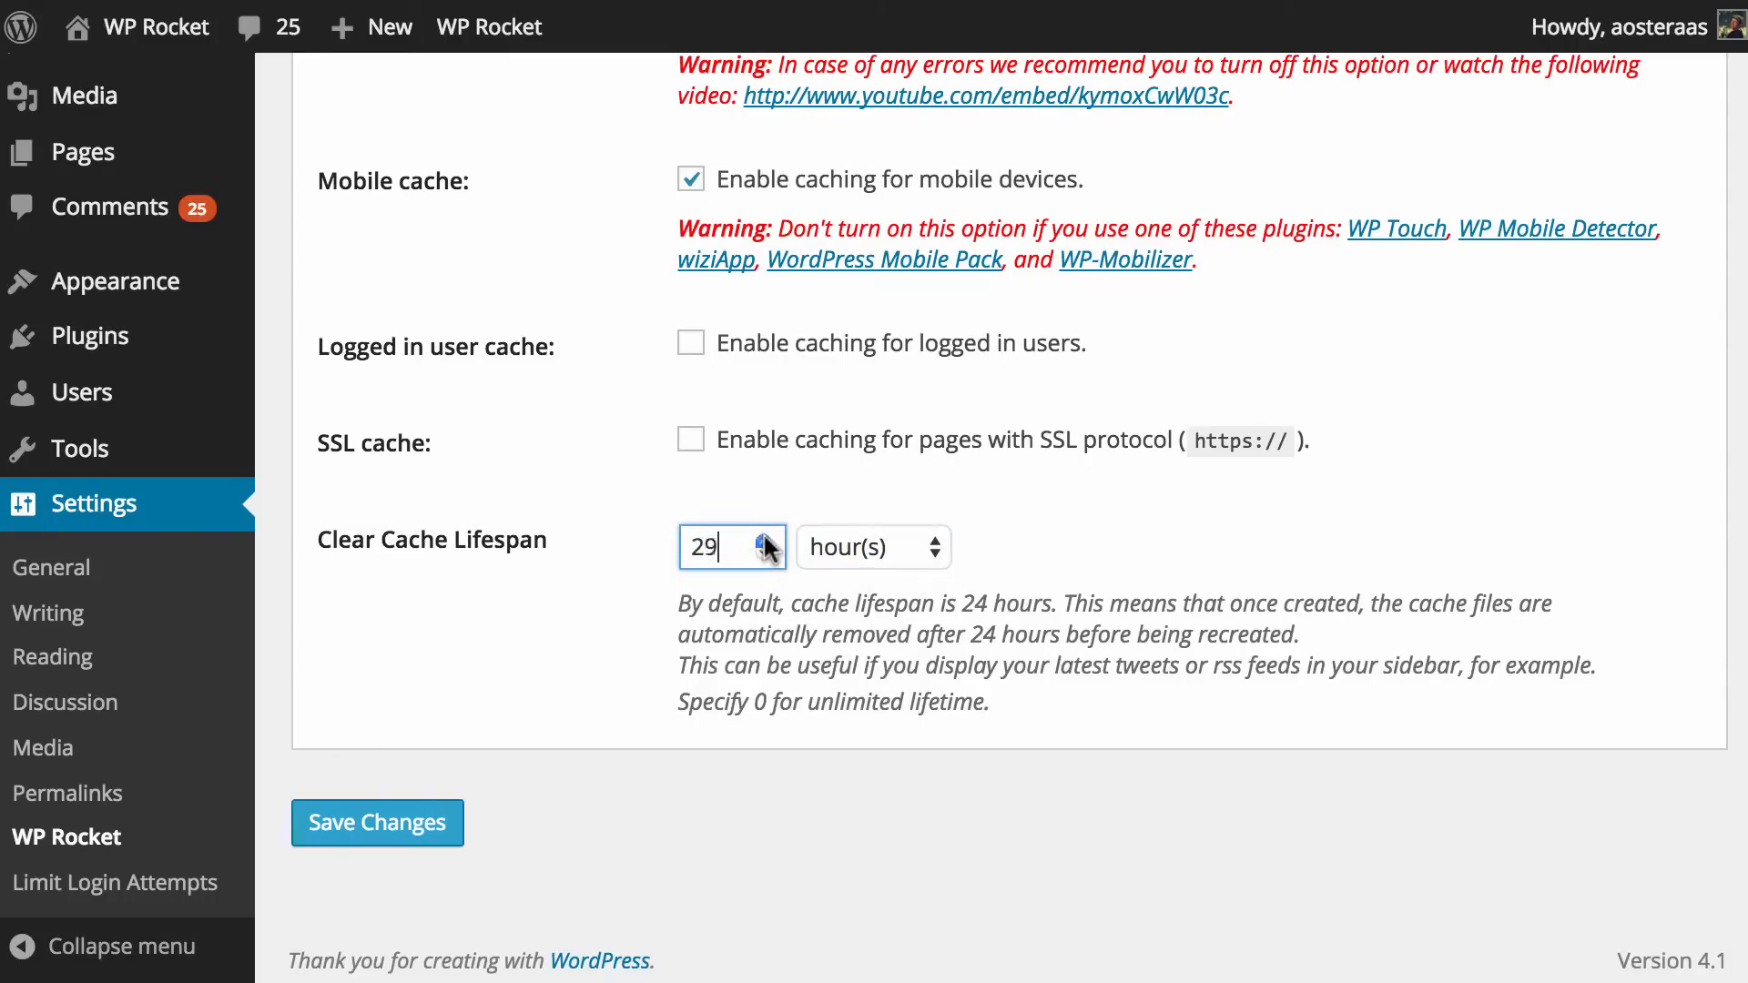
text(55)
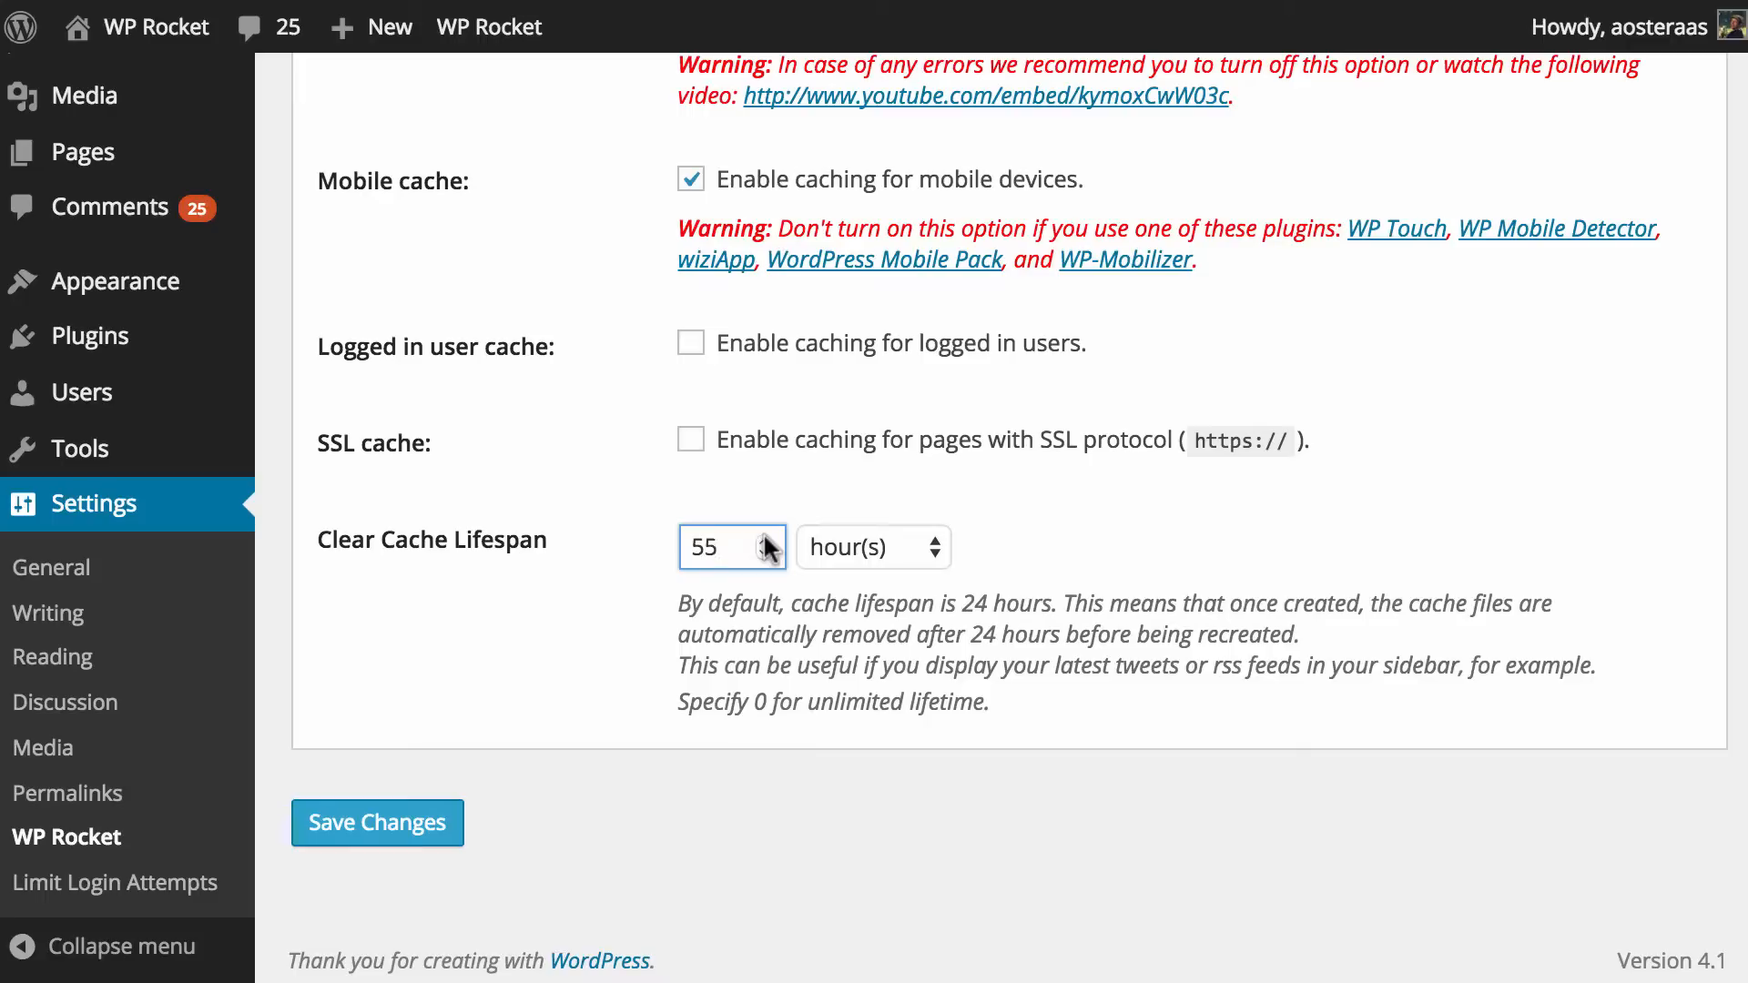
text(0)
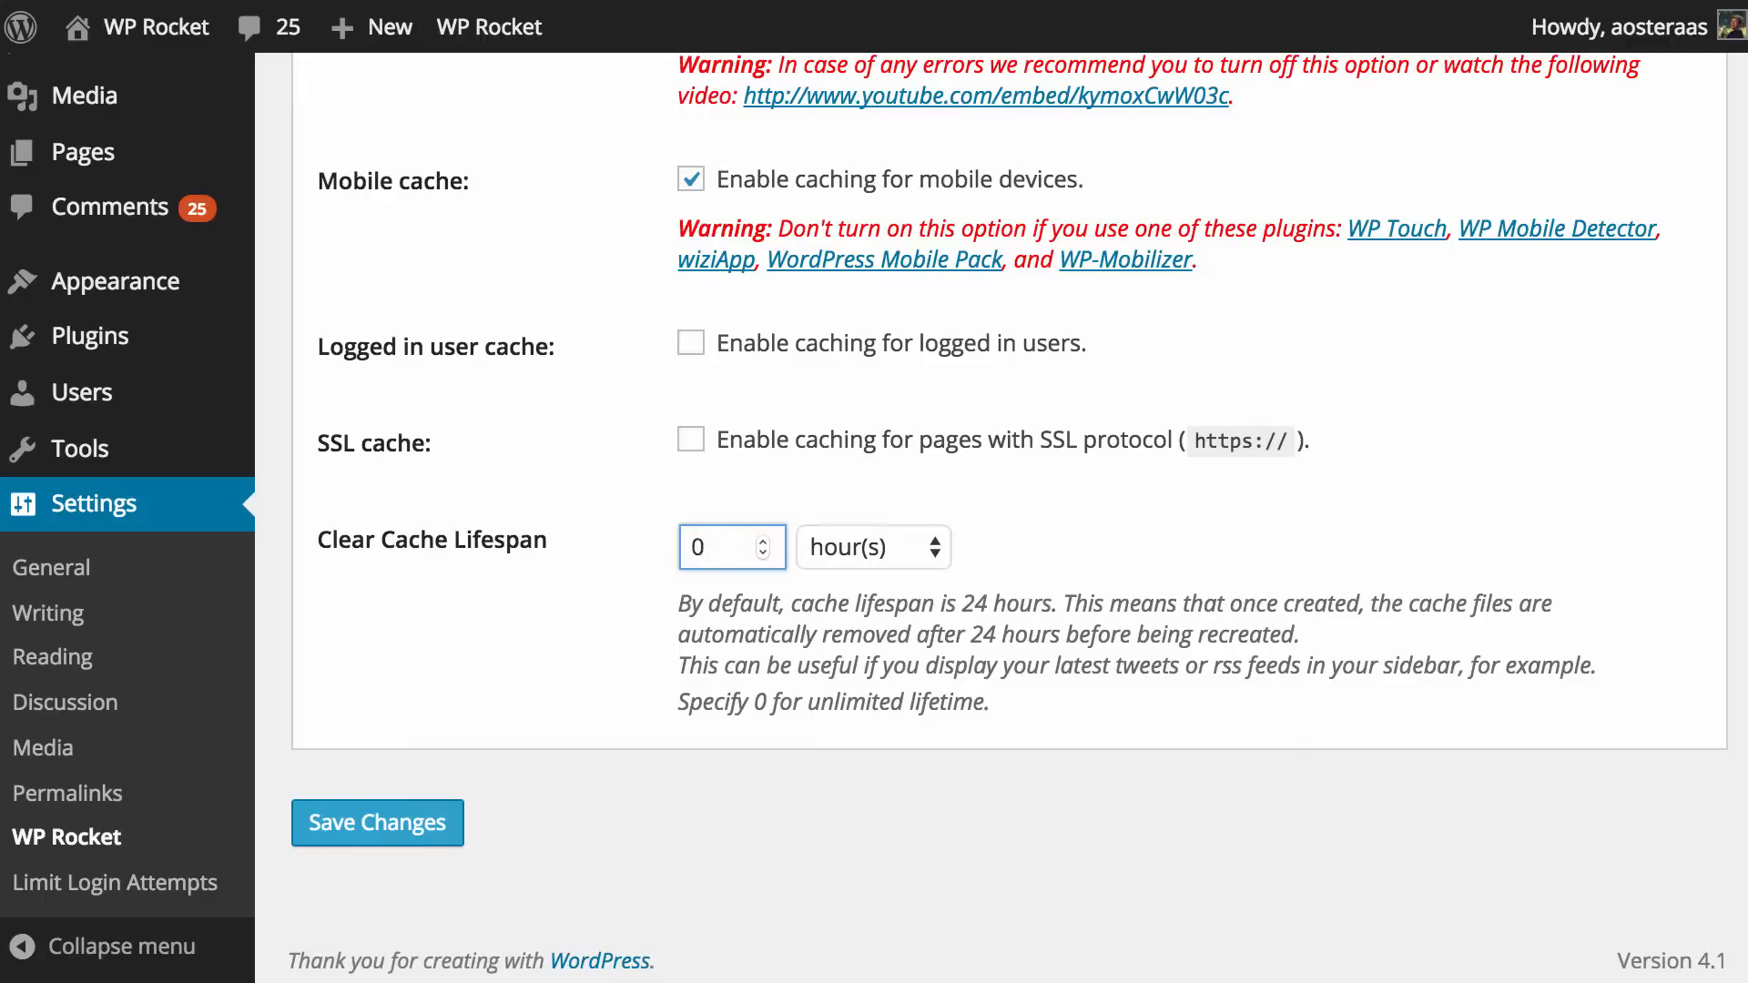
text(55)
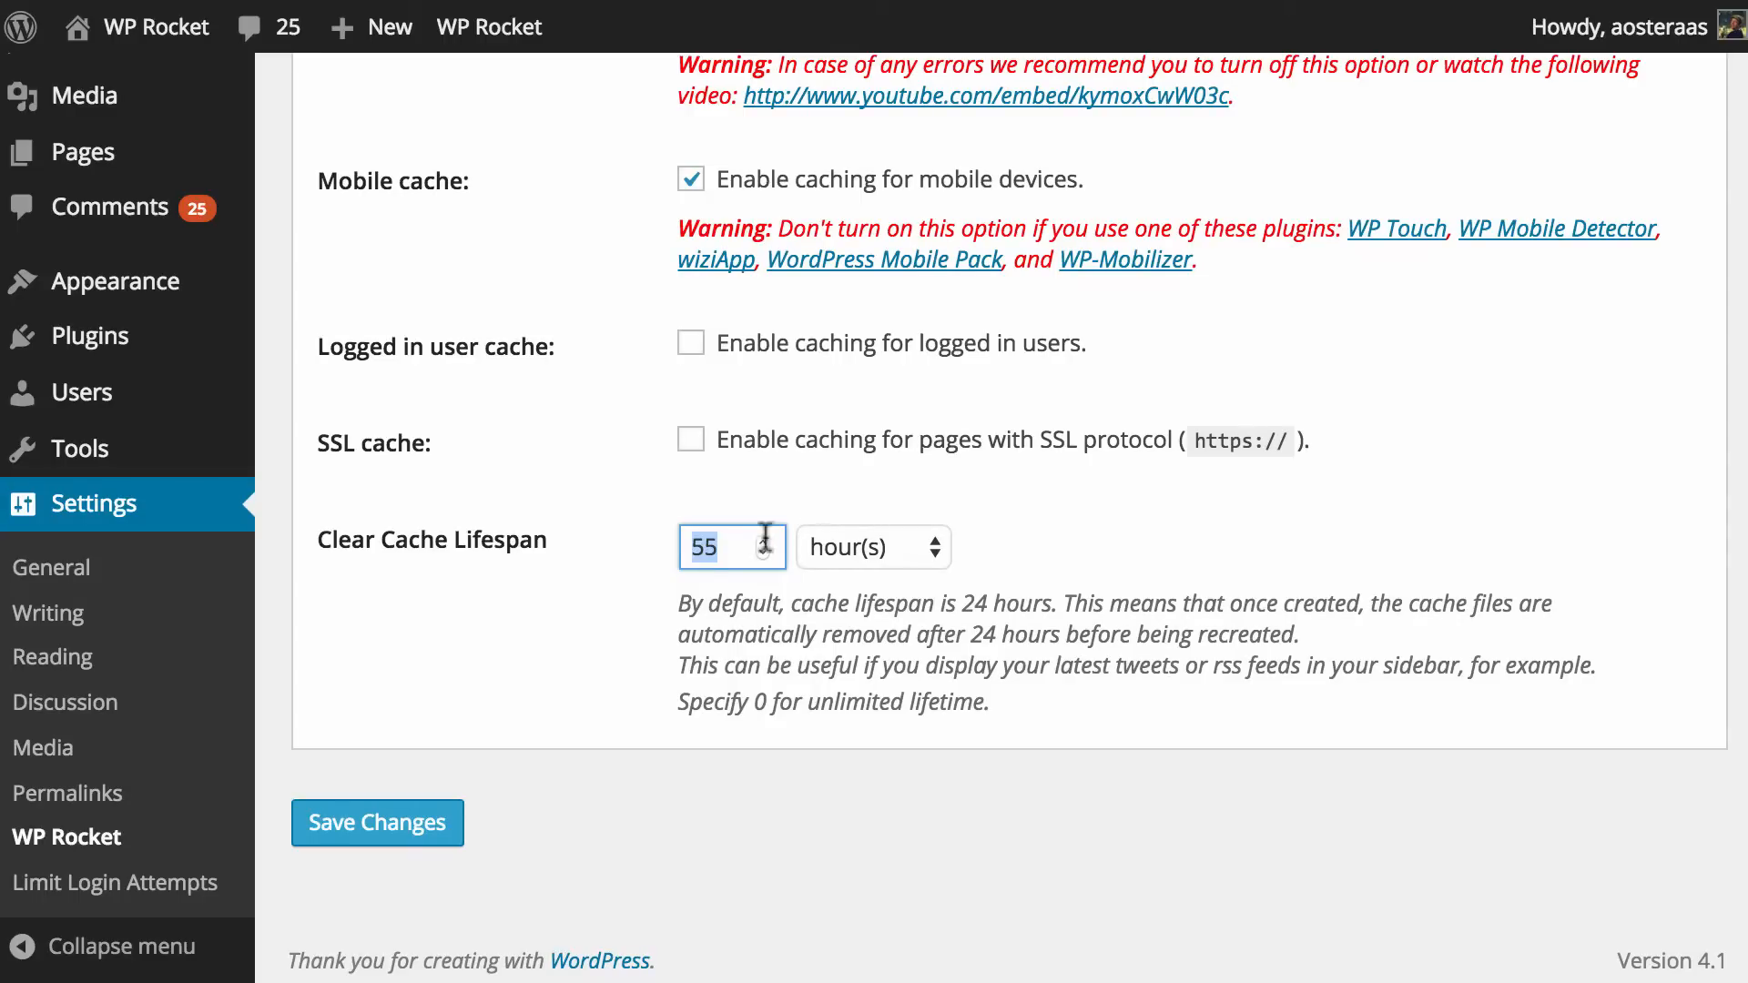
mouse_move(554, 684)
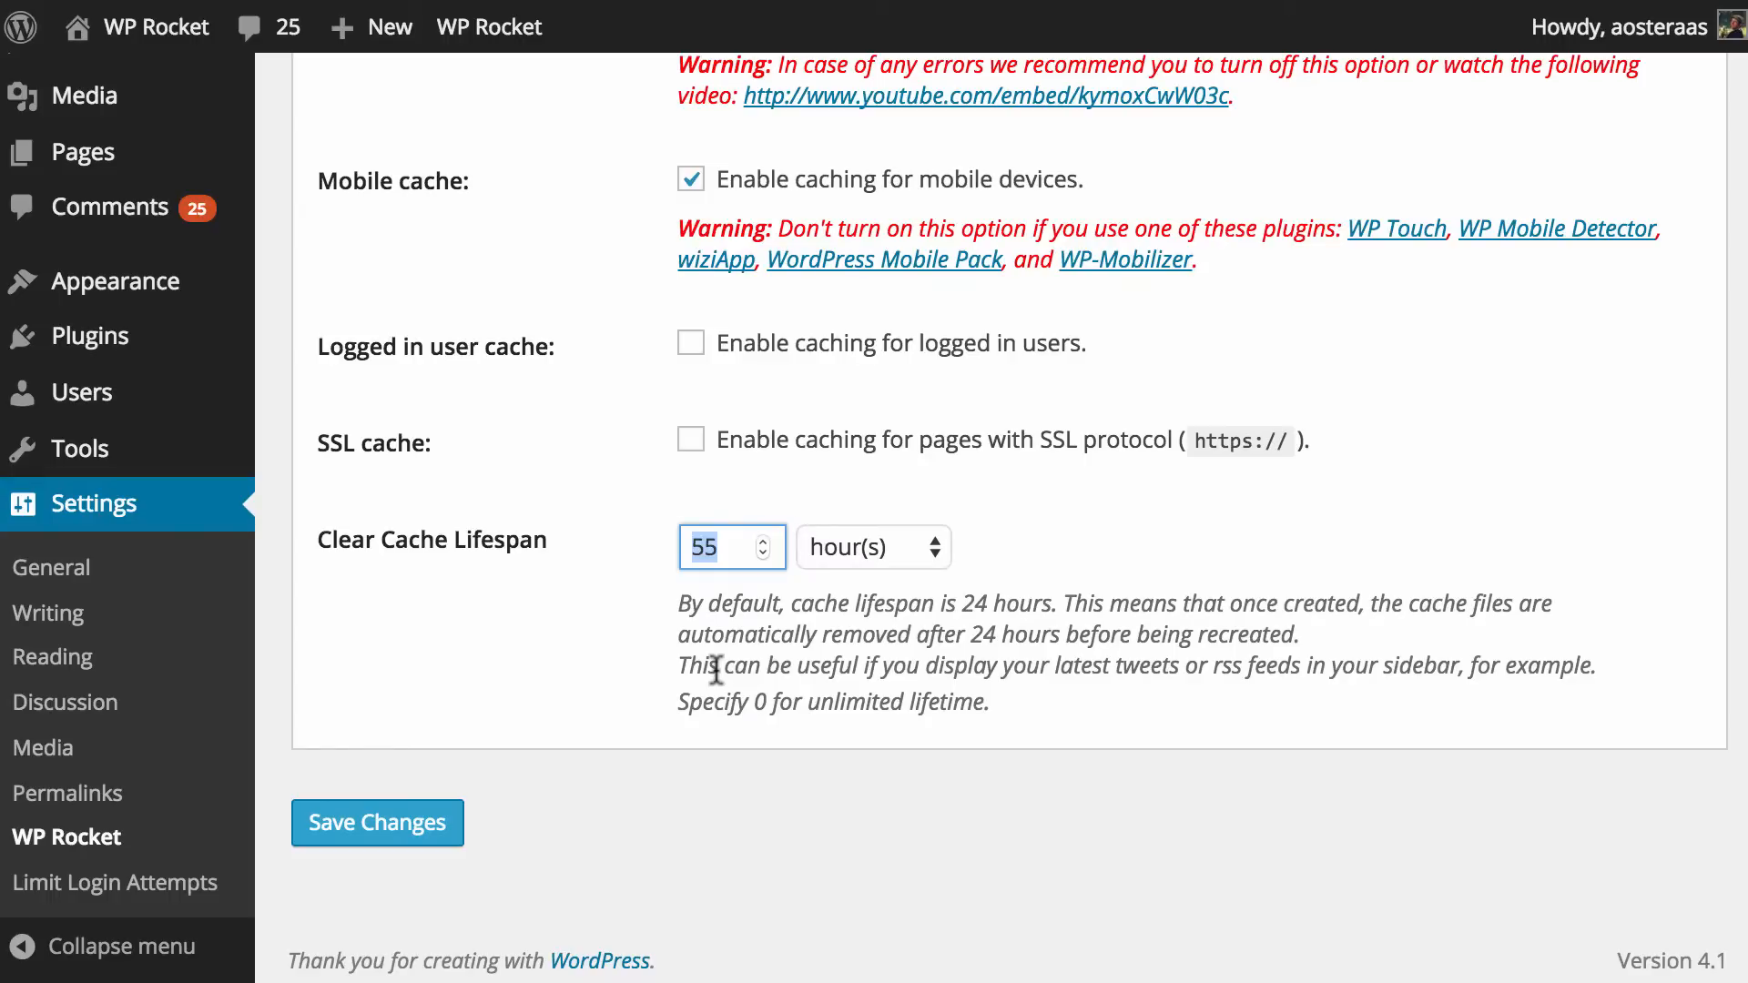
mouse_move(592, 716)
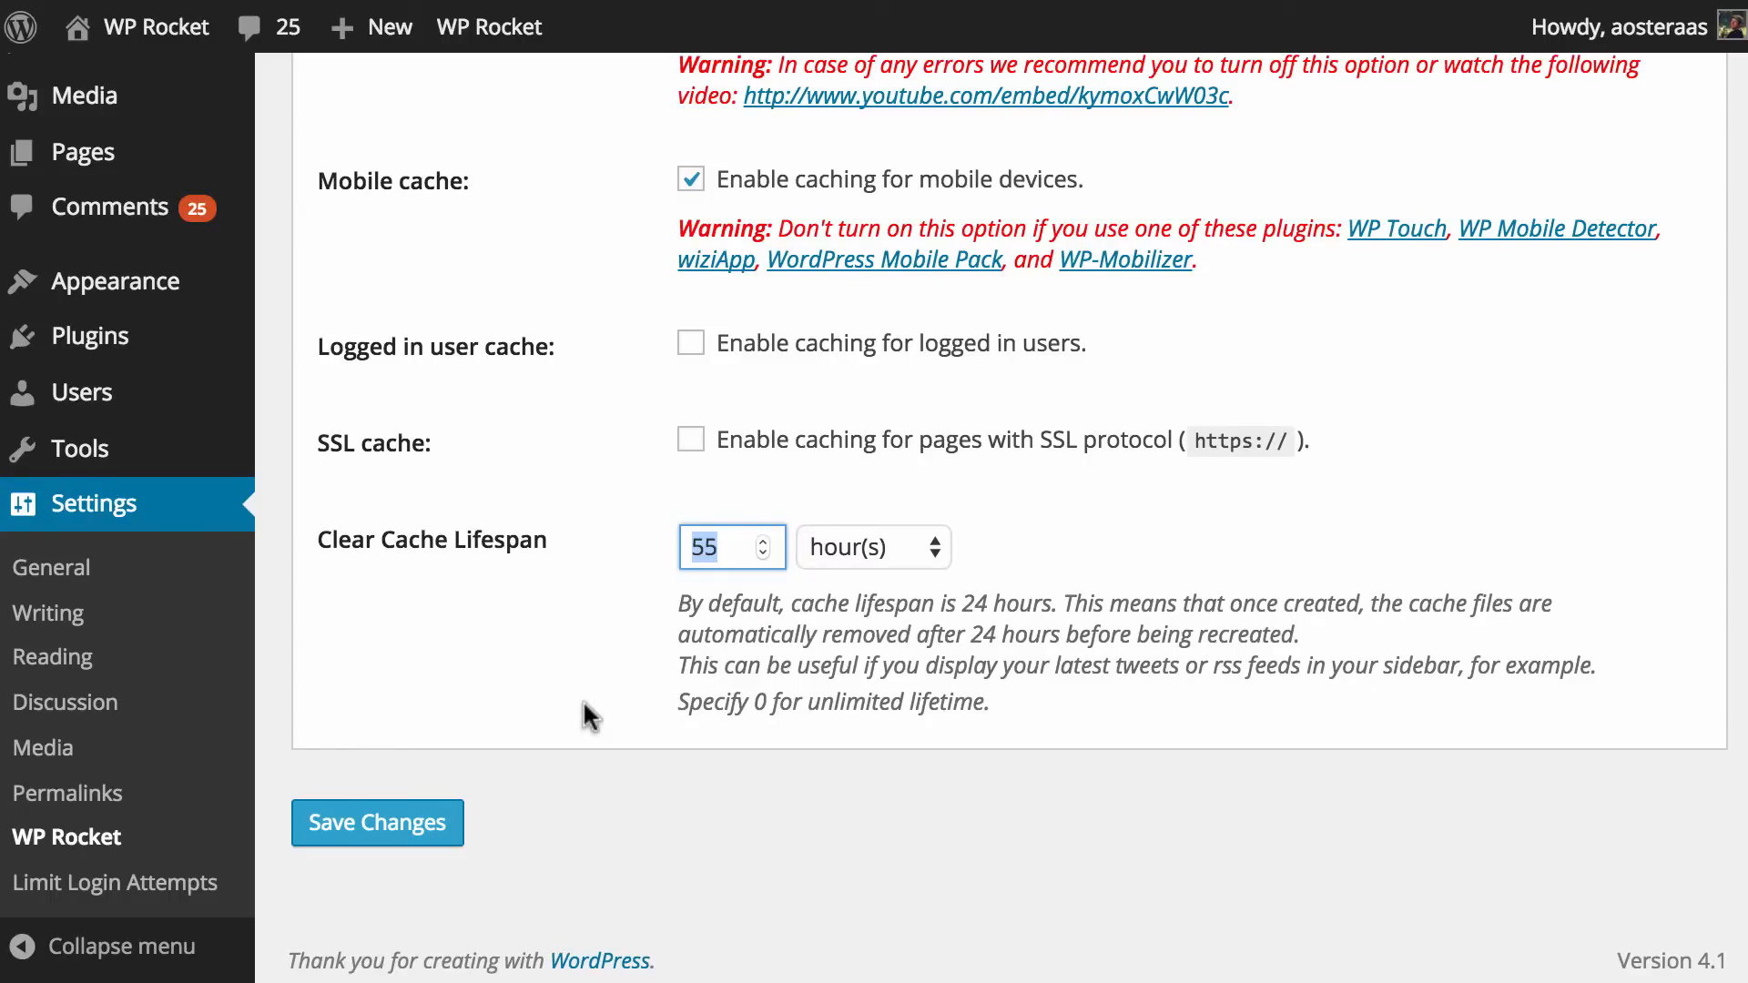
mouse_move(557, 630)
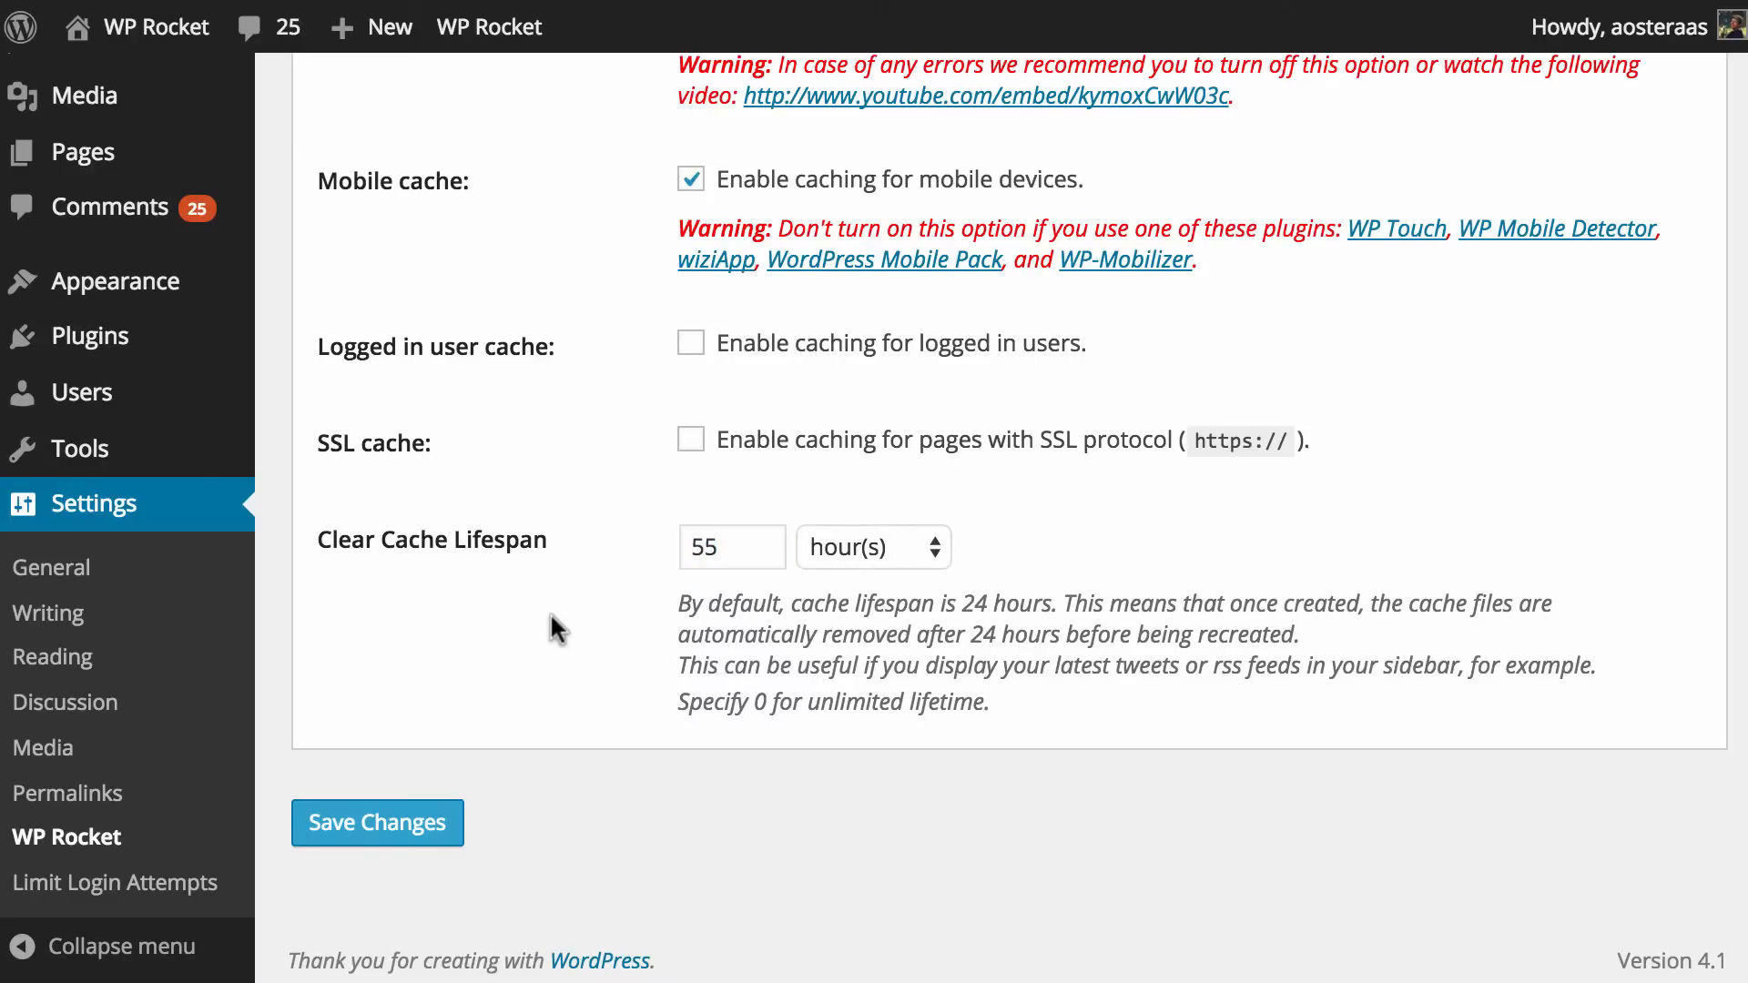
Save the mobile cache and 55-hour lifespan settings and confirm they saved
click(377, 823)
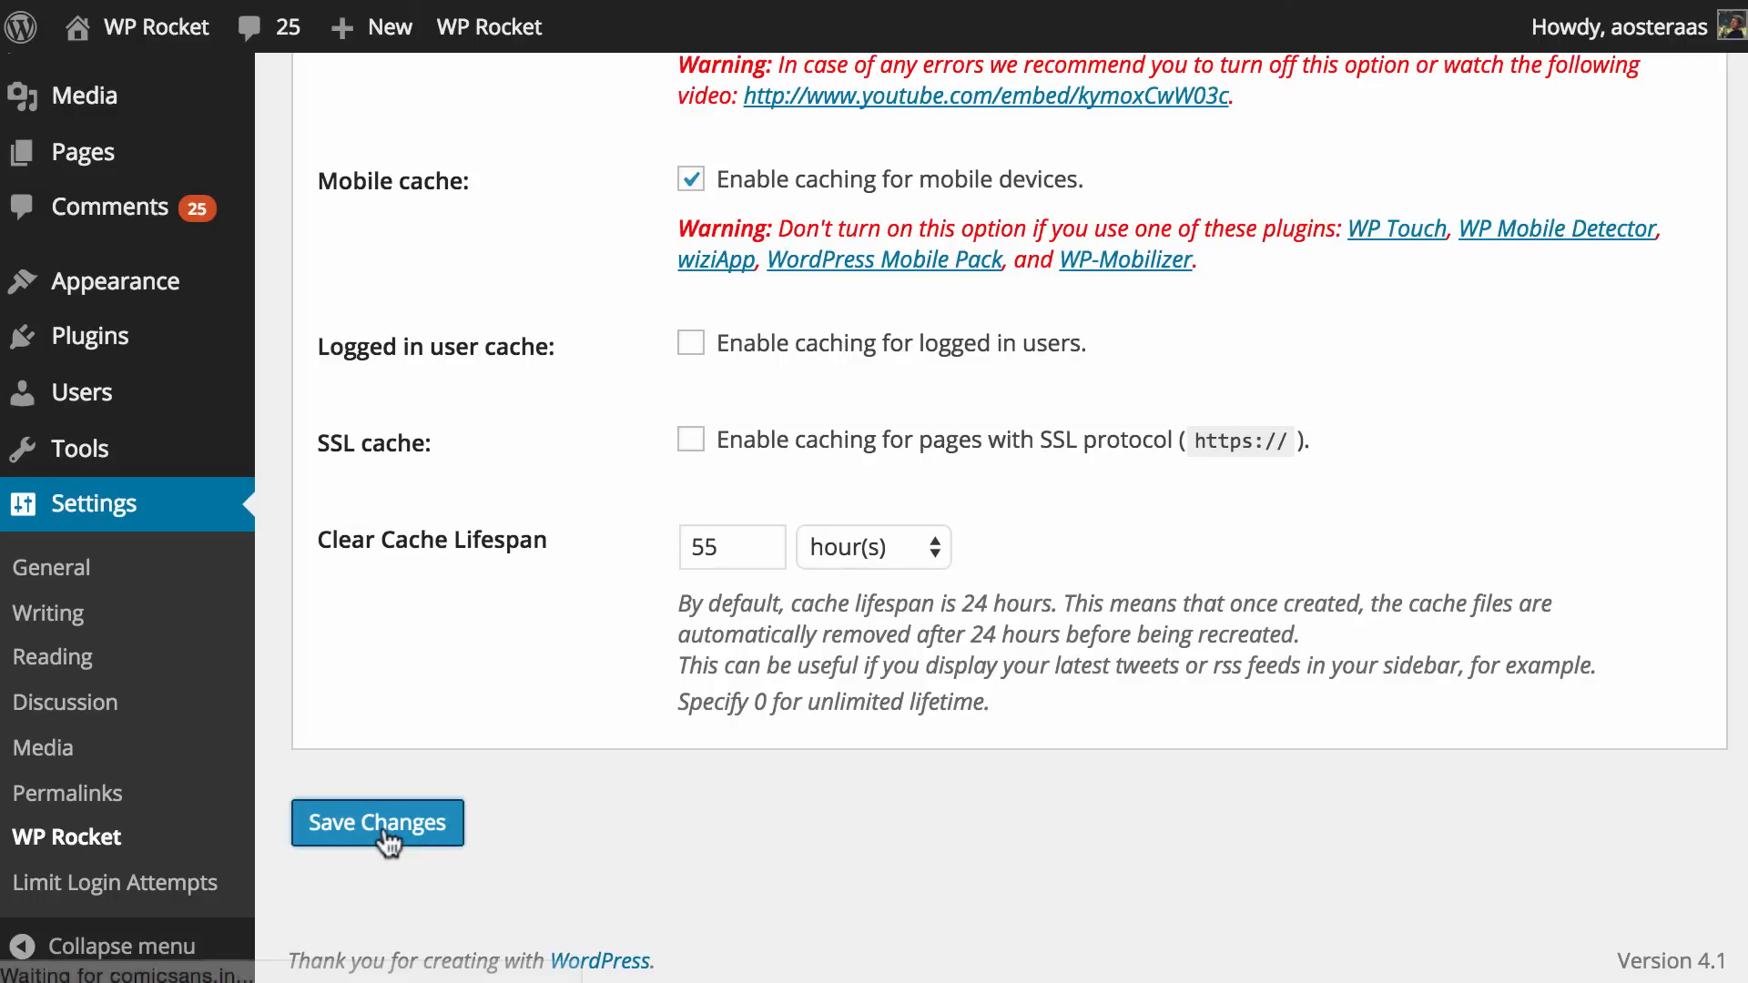
click(377, 823)
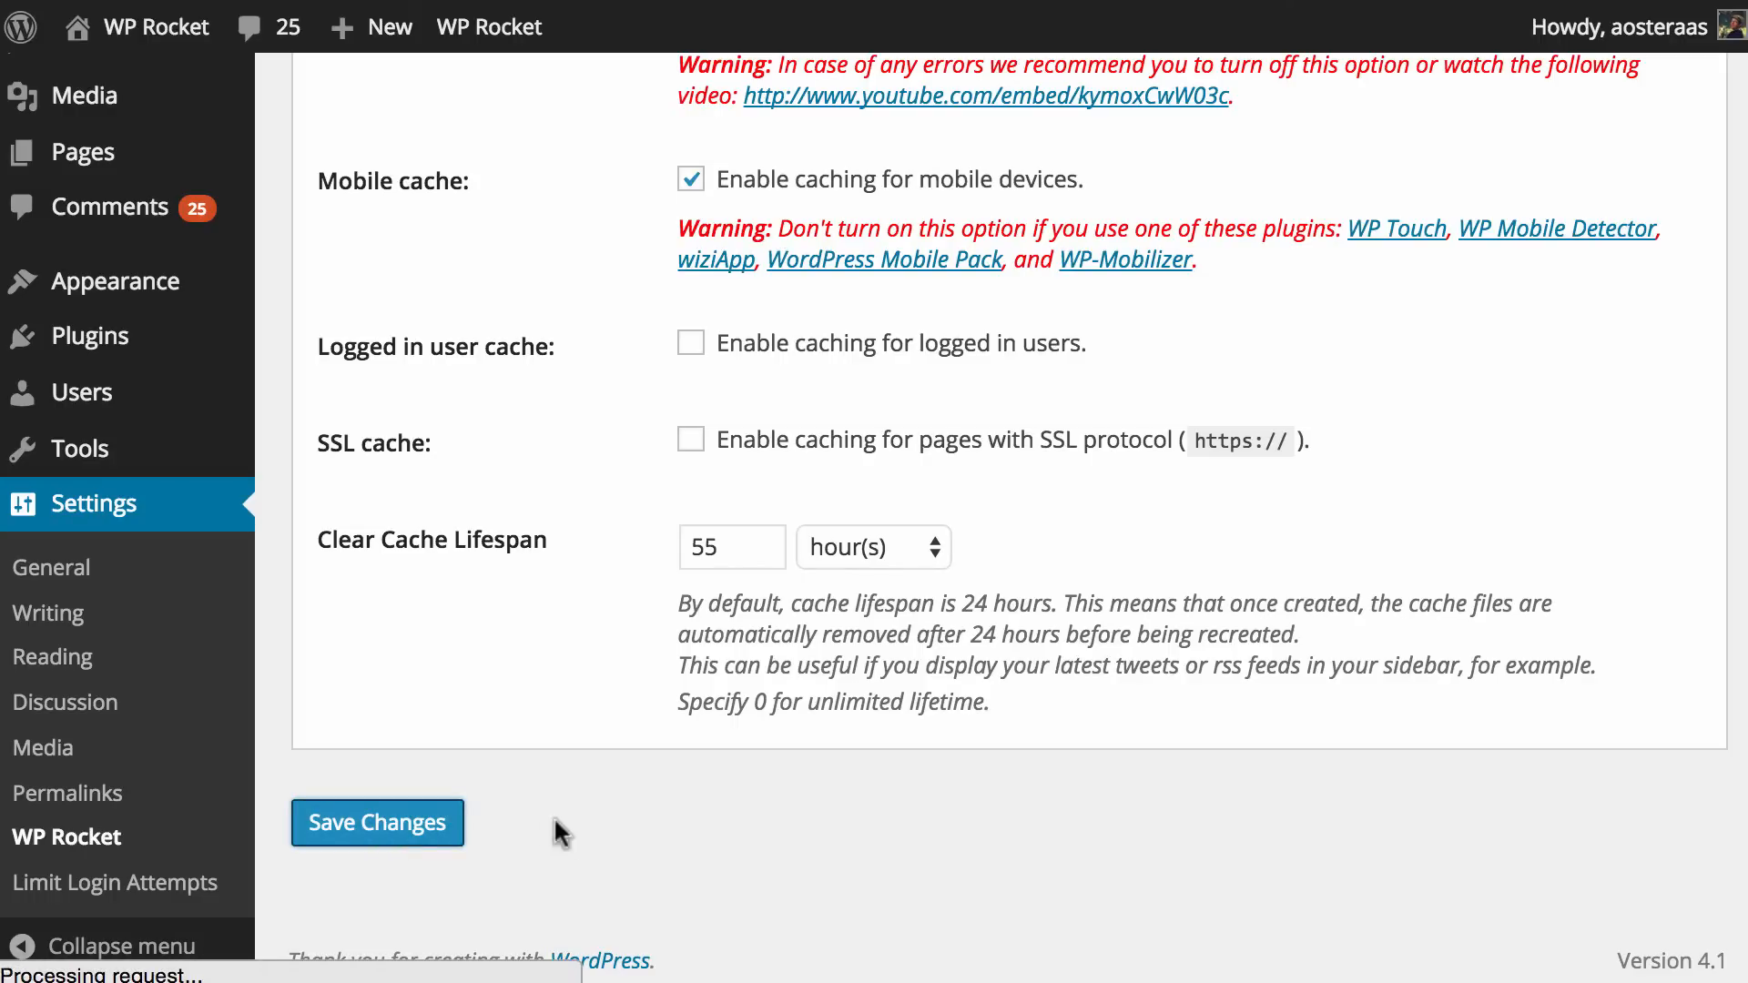
click(376, 823)
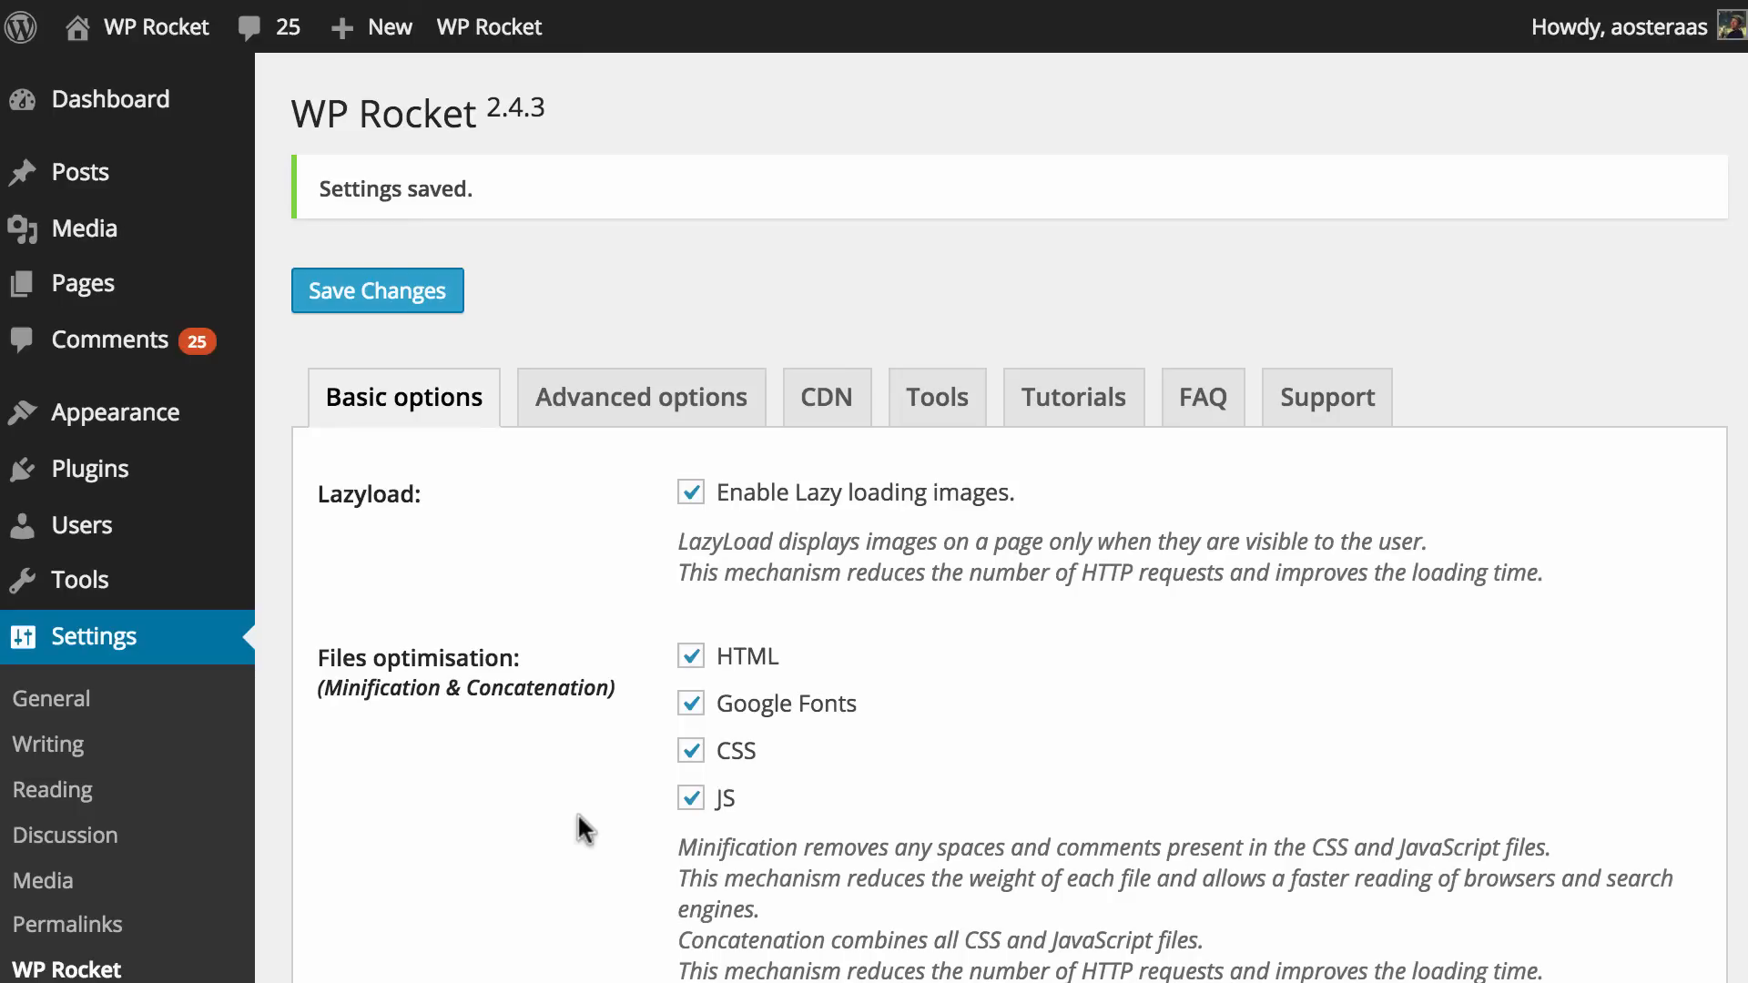